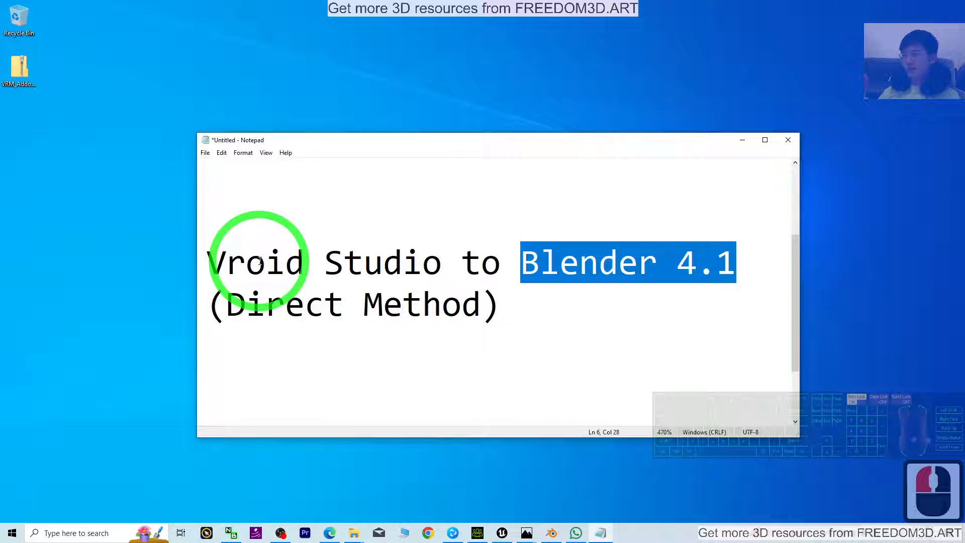
mouse_move(434, 270)
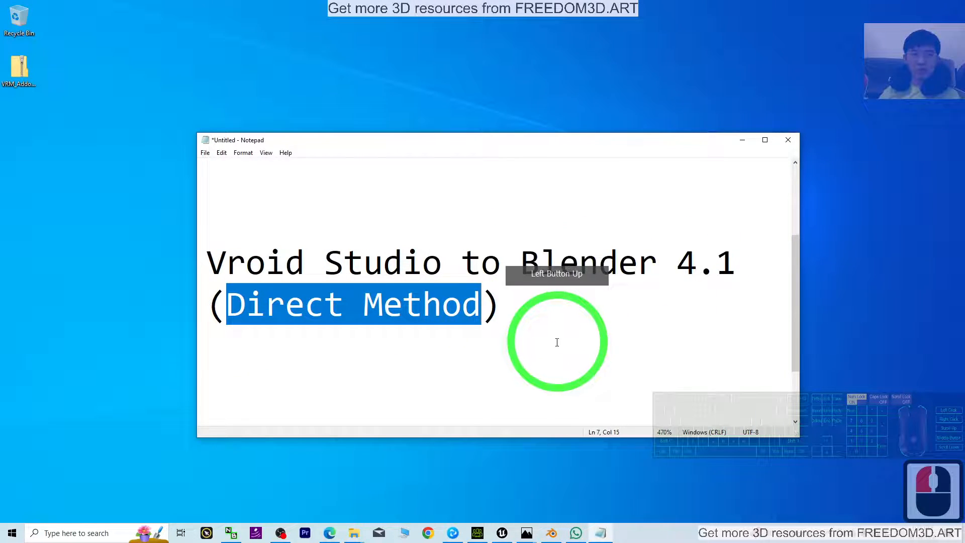
Step: Insert ' (VRM)' after 'Studio' so the title reads 'Vroid Studio (VRM) to Blender 4.1 (Direct Method)'
left_click(603, 295)
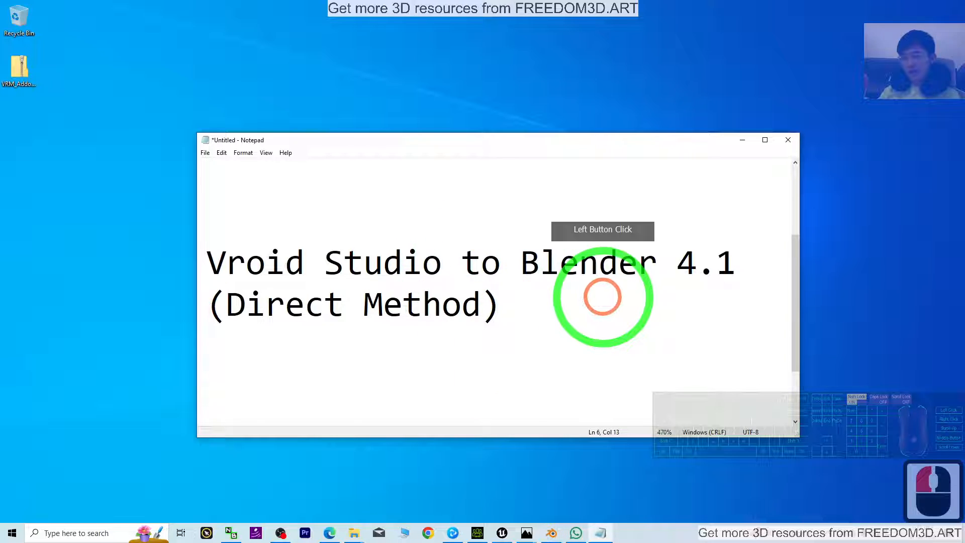
type("(VRM)")
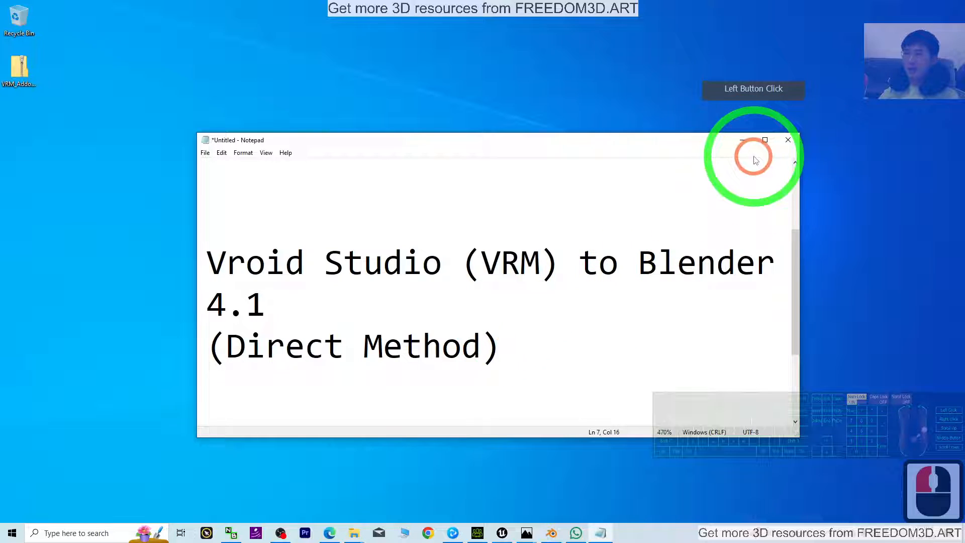
Step: Minimize Notepad to reveal the desktop with the VRM add-on zip
left_click(787, 140)
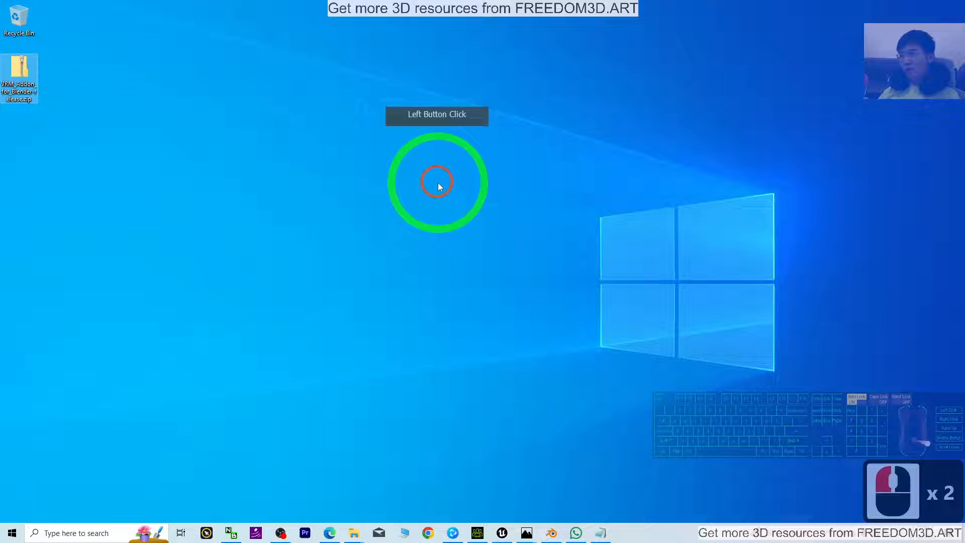
left_click(19, 78)
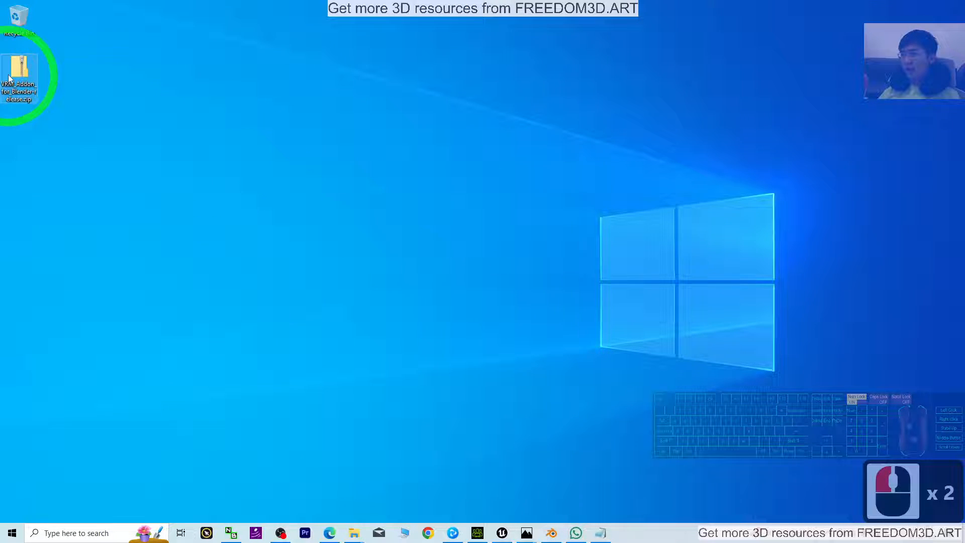
mouse_move(20, 81)
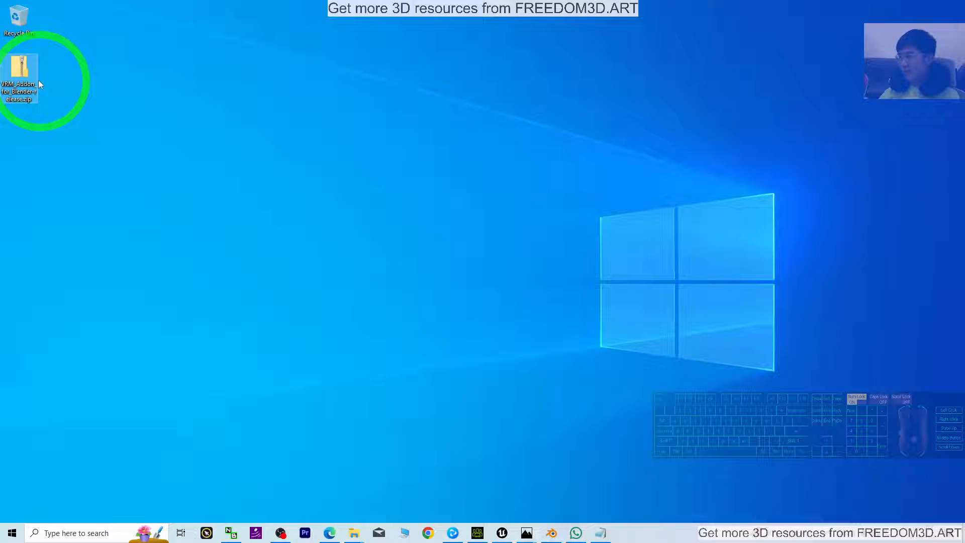
Step: Close the Caucasian Male 003 project without saving and launch a fresh Blender 4.1 session
left_click(561, 429)
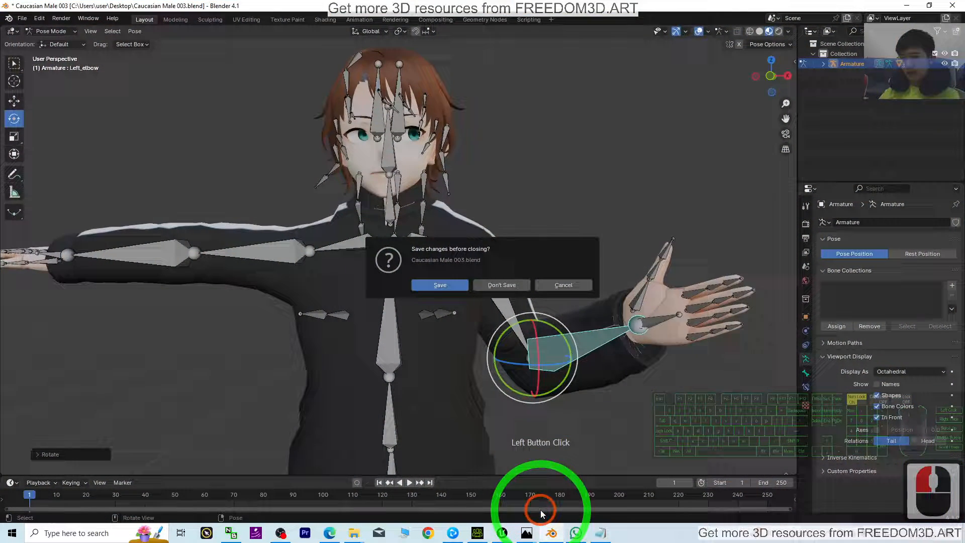
left_click(501, 285)
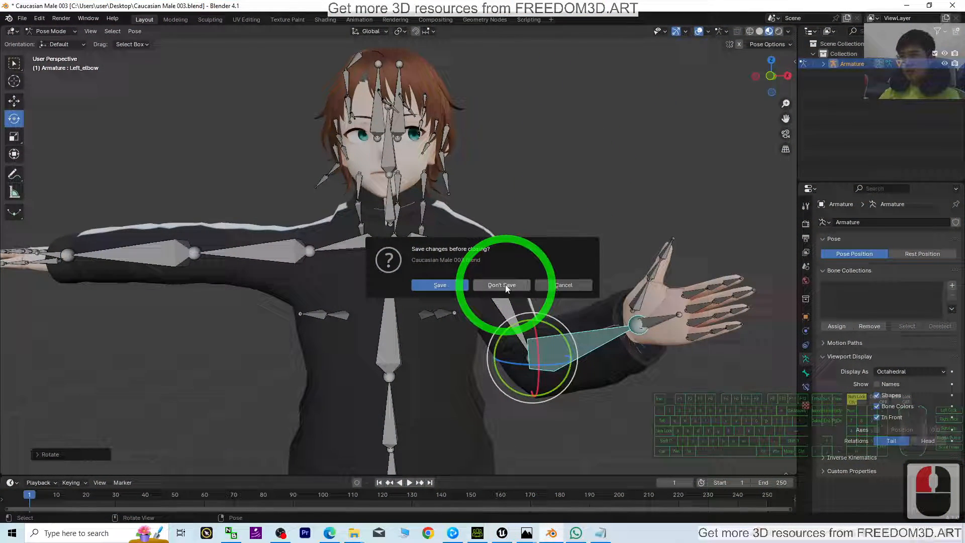
left_click(501, 285)
type("b")
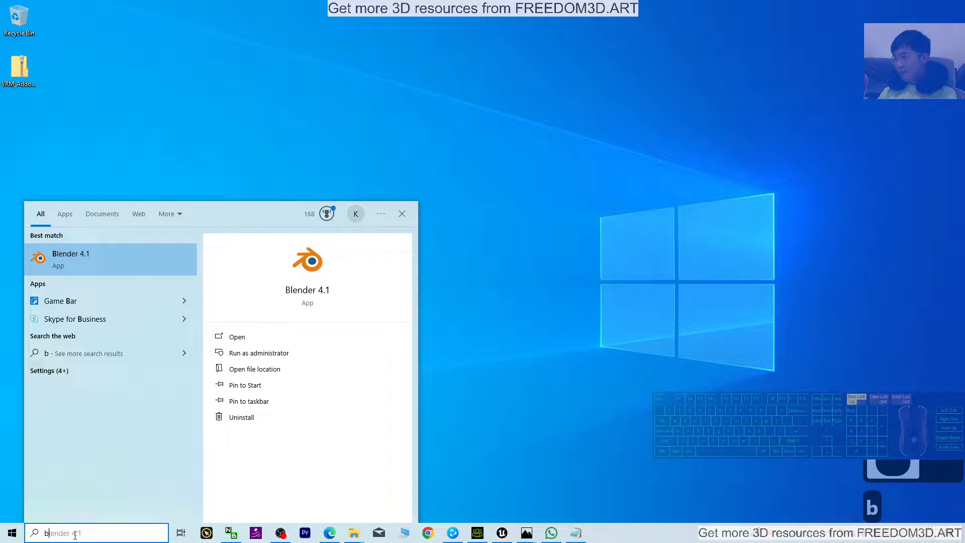
left_click(676, 345)
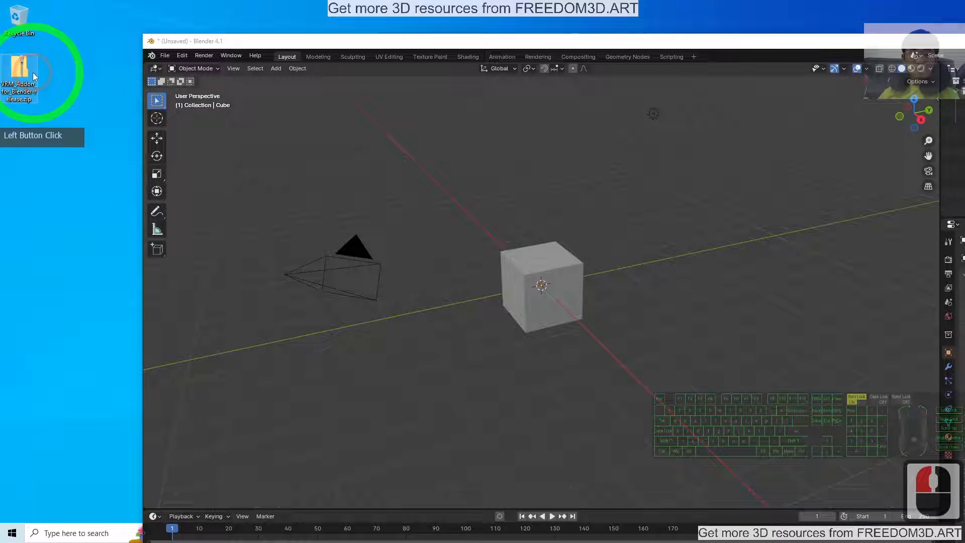
Step: Install the VRM add-on from the desktop zip via Preferences and enable it
left_click(182, 55)
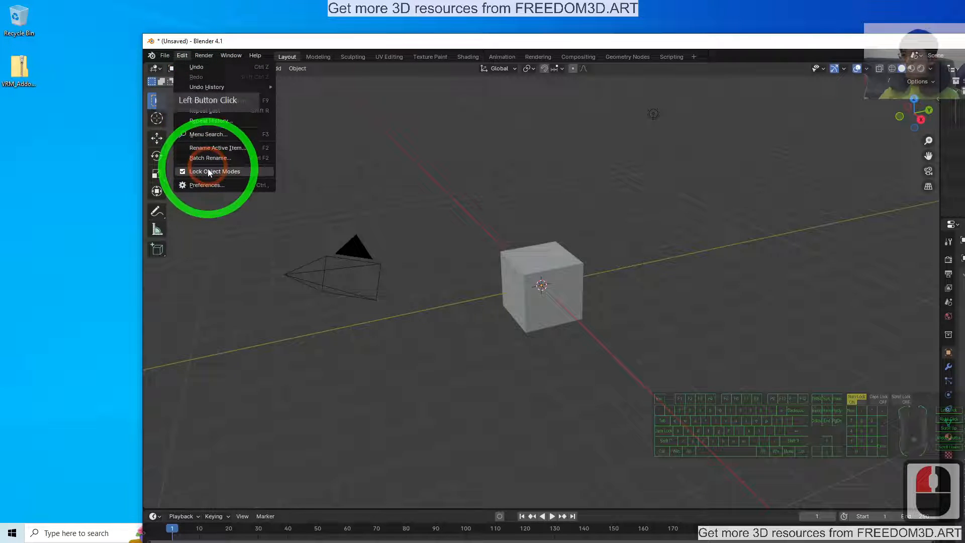
left_click(215, 171)
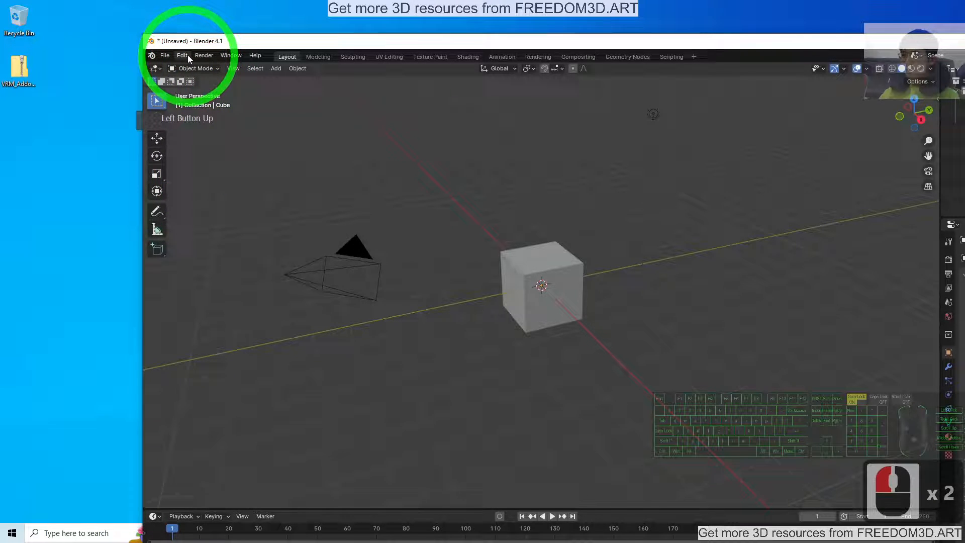
left_click(164, 55)
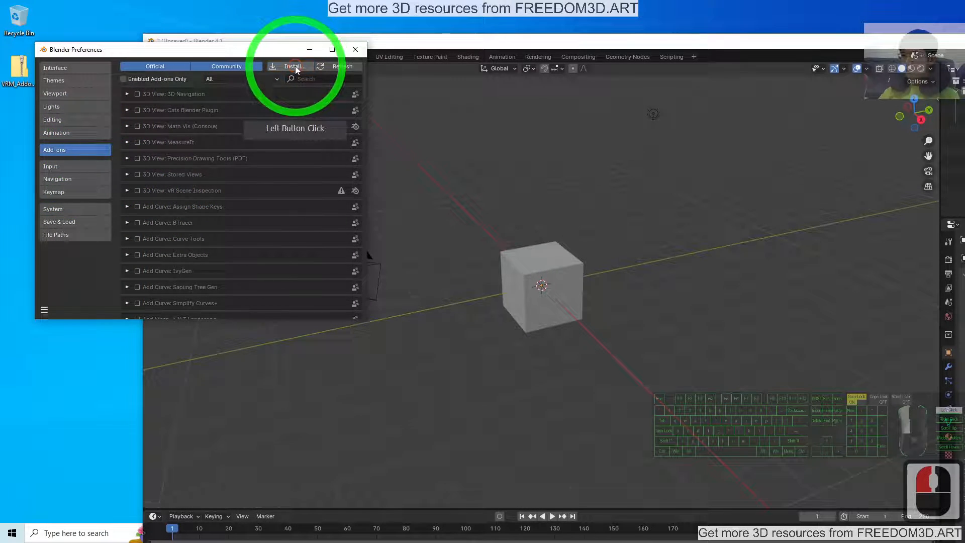
left_click(293, 66)
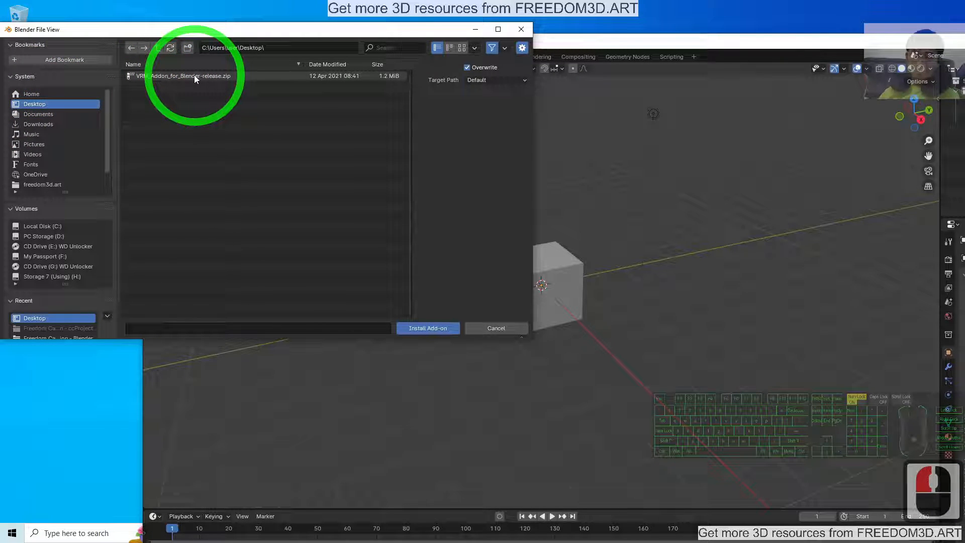
left_click(185, 75)
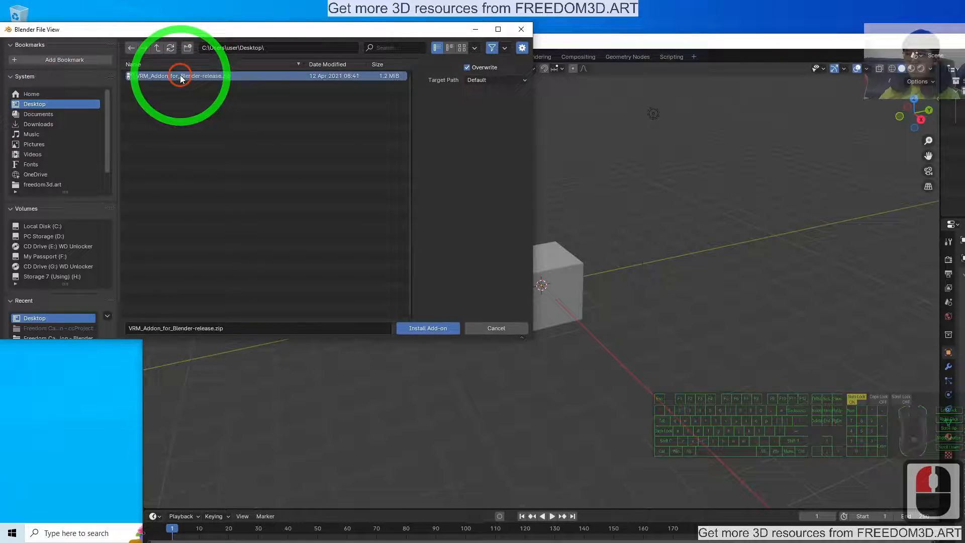
left_click(427, 328)
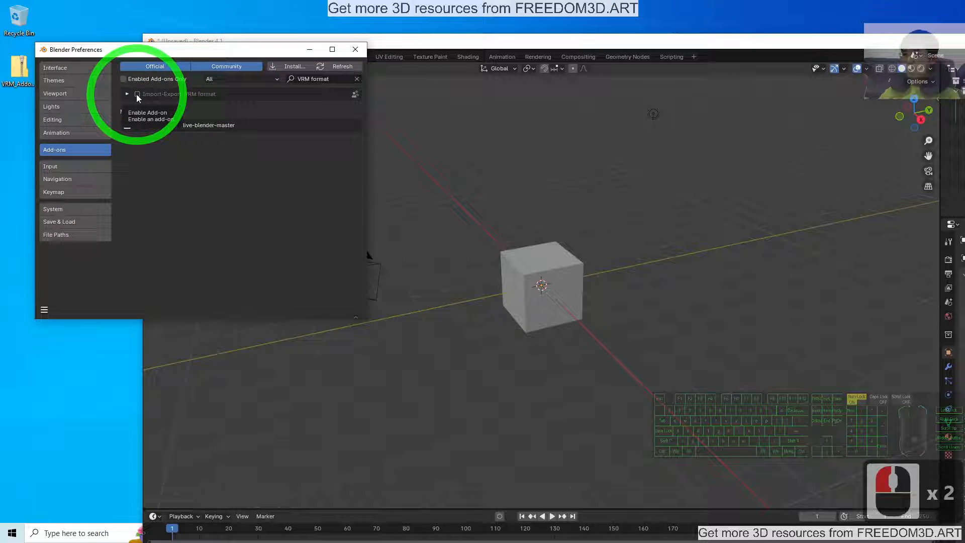
left_click(137, 94)
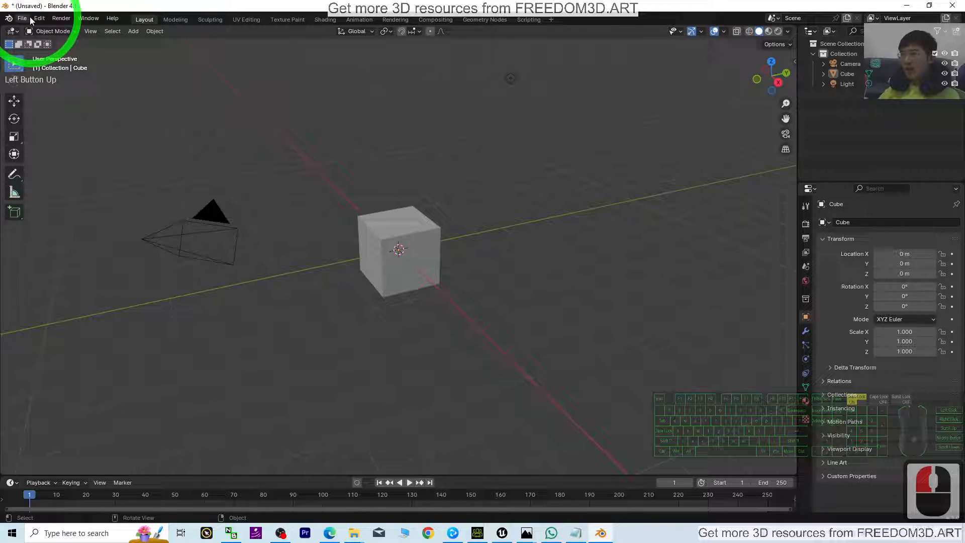
Step: Confirm VRM (.vrm) now appears among Blender's import formats
left_click(22, 18)
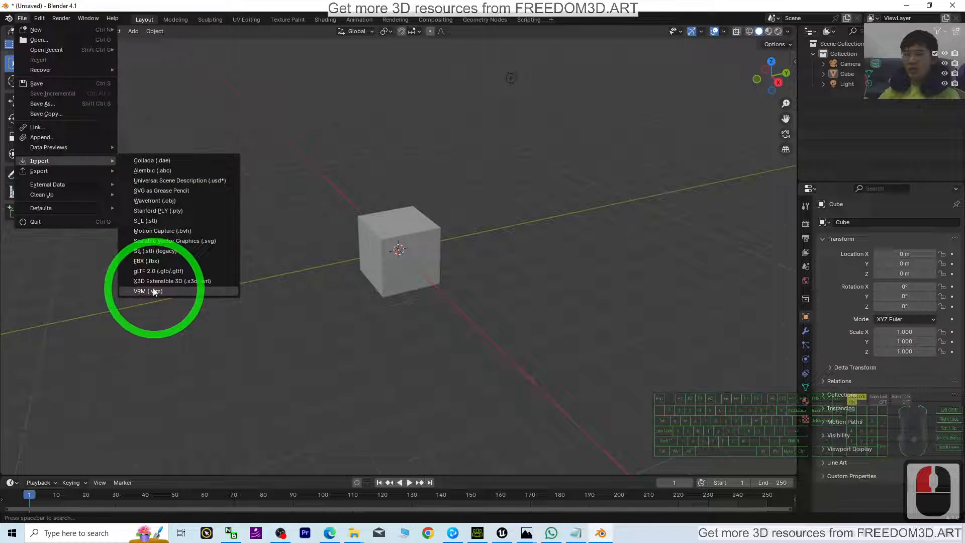
mouse_move(148, 291)
type("vroid")
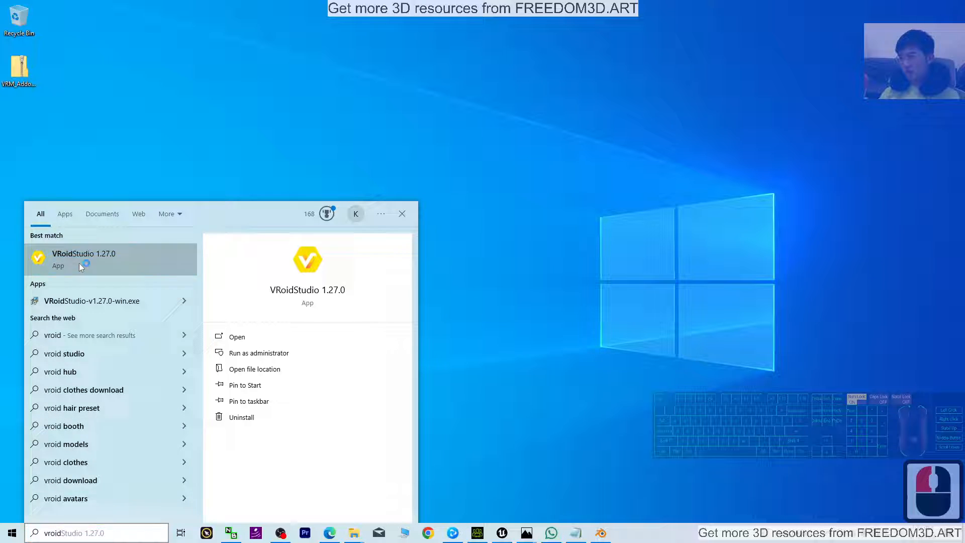
Step: Launch VRoid Studio 1.27.0, skip the welcome guide and load the AvatarSample_A sample model
left_click(83, 259)
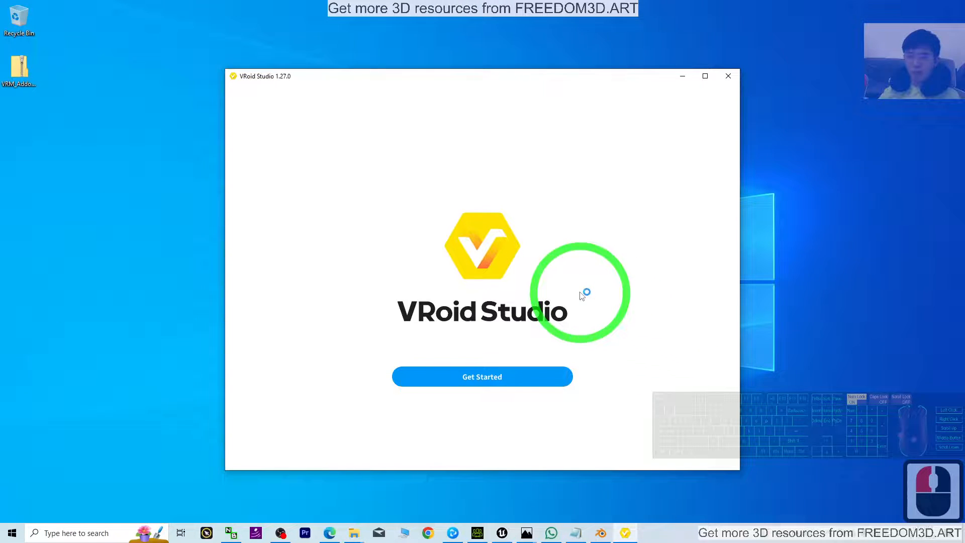
left_click(481, 376)
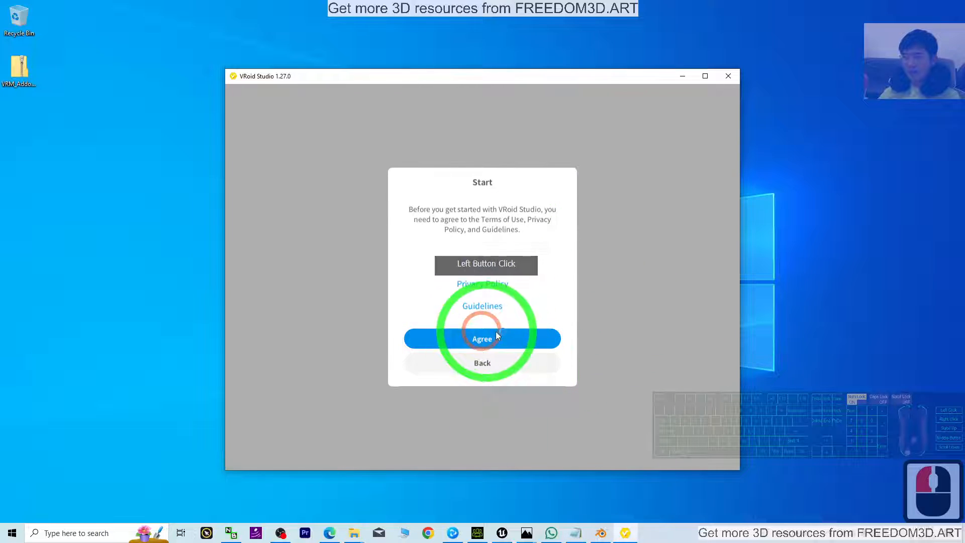
left_click(481, 339)
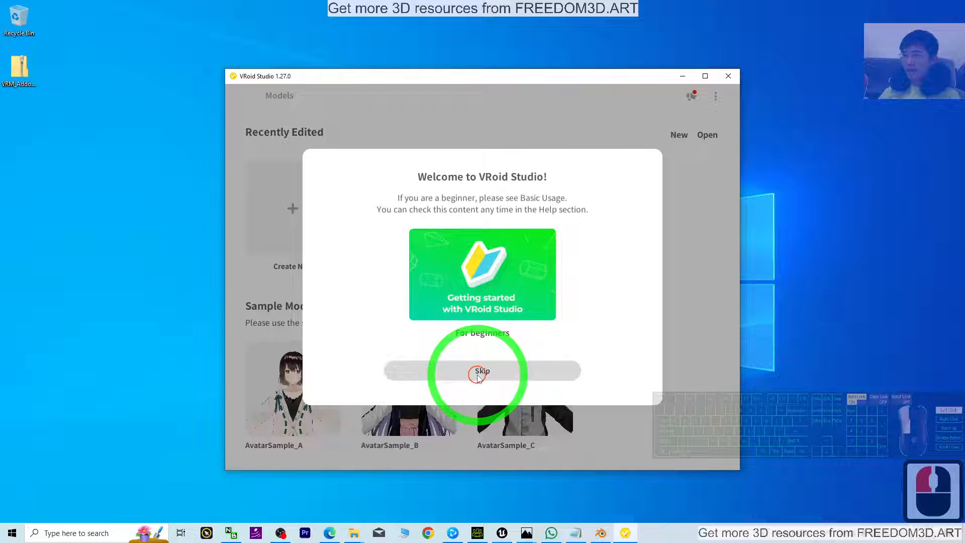
left_click(481, 371)
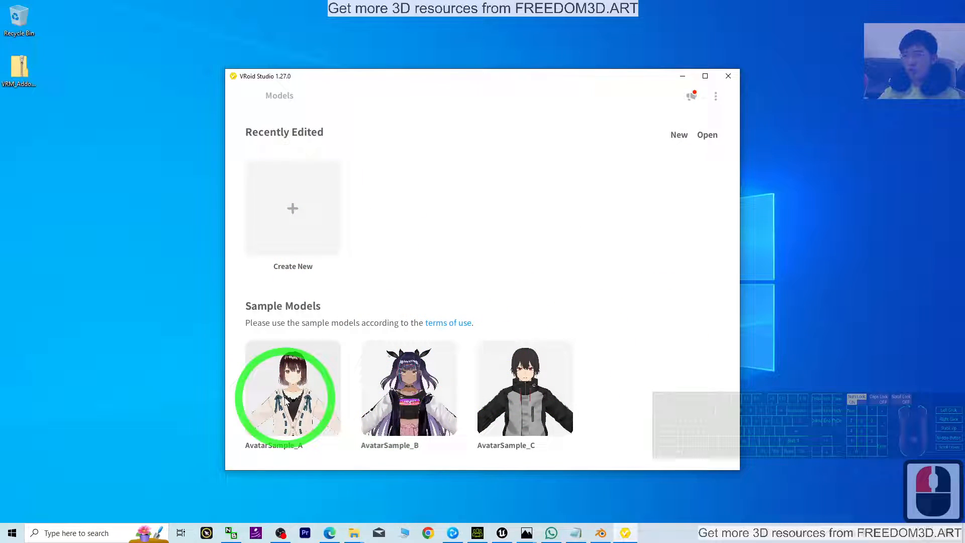
left_click(292, 388)
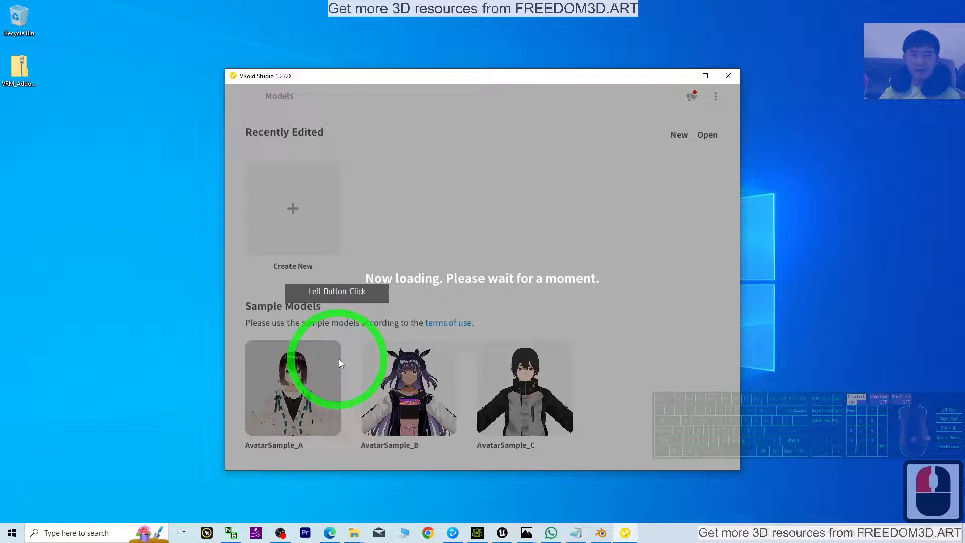
left_click(292, 388)
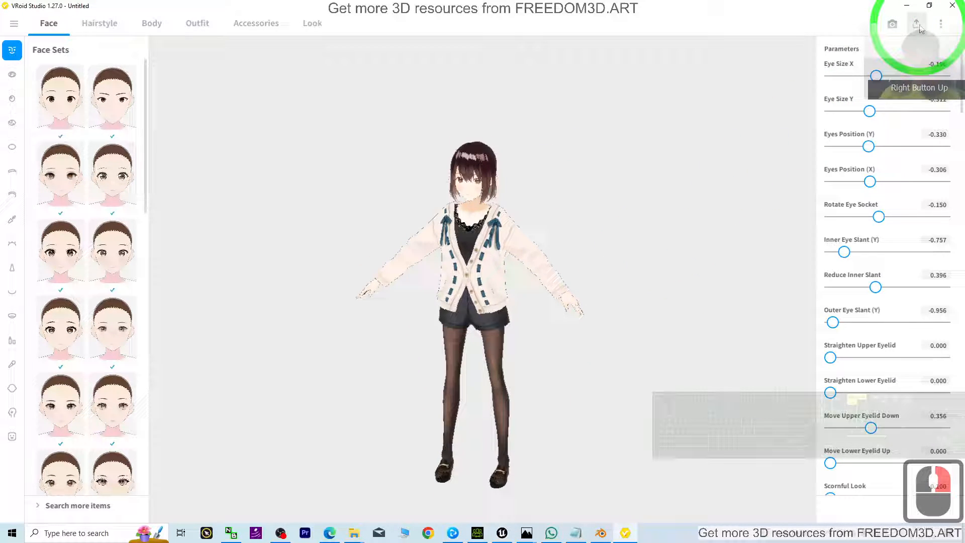
Step: Export the avatar as VRM 0.0 with title 'model' and creator 'Freedom'
left_click(917, 23)
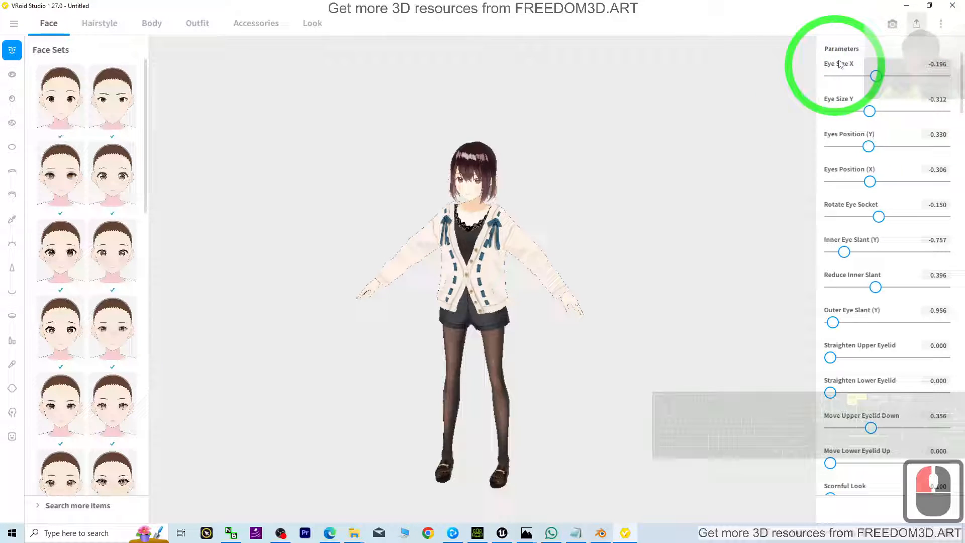
left_click(916, 23)
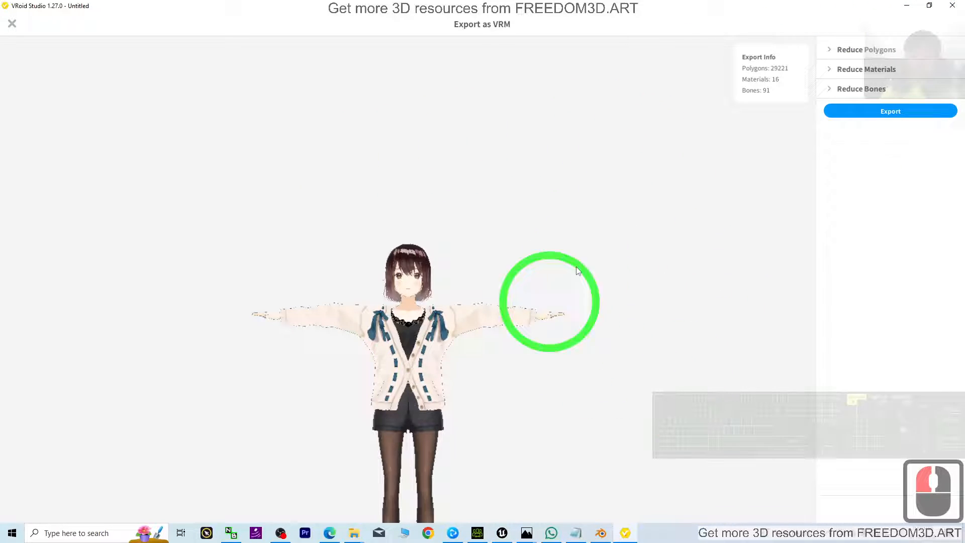
left_click(890, 111)
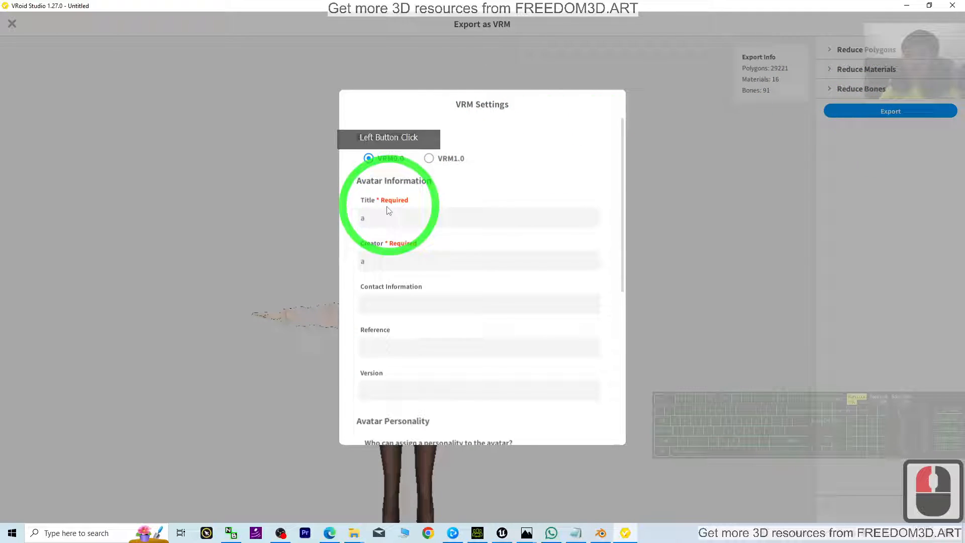
type("model")
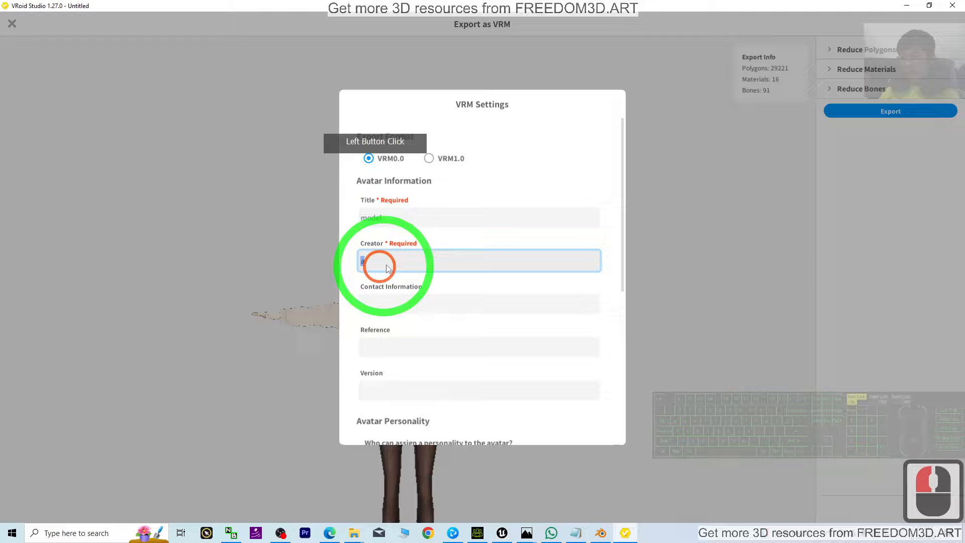
type("Freedom")
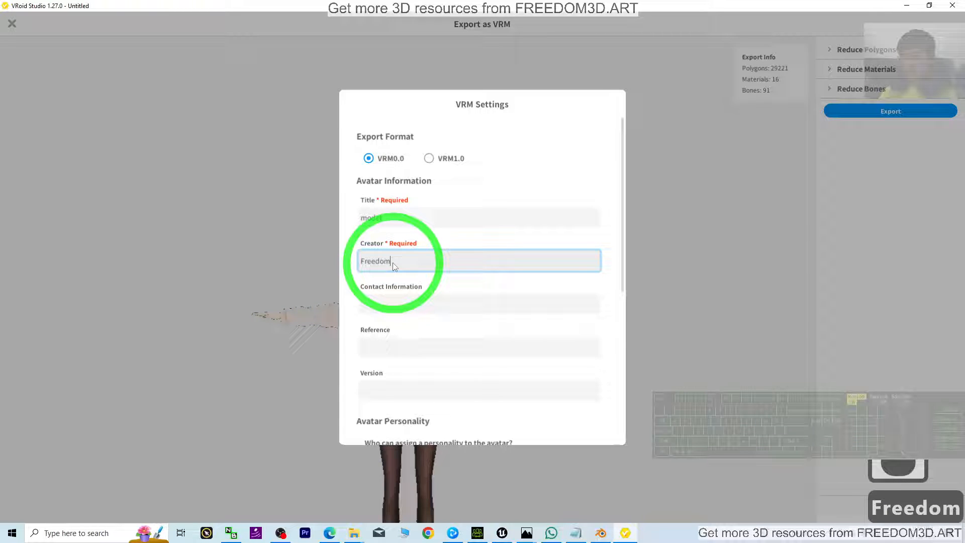
scroll("down", 3)
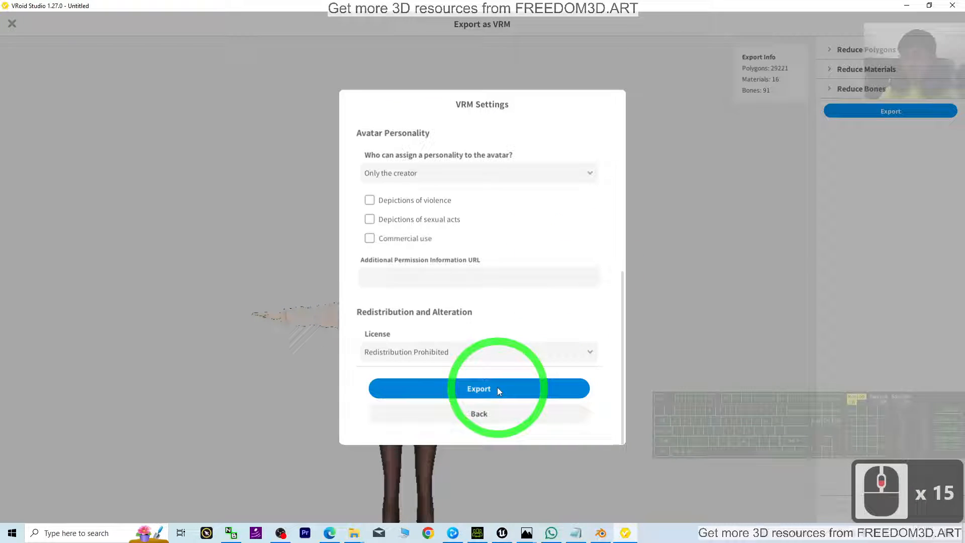
left_click(479, 388)
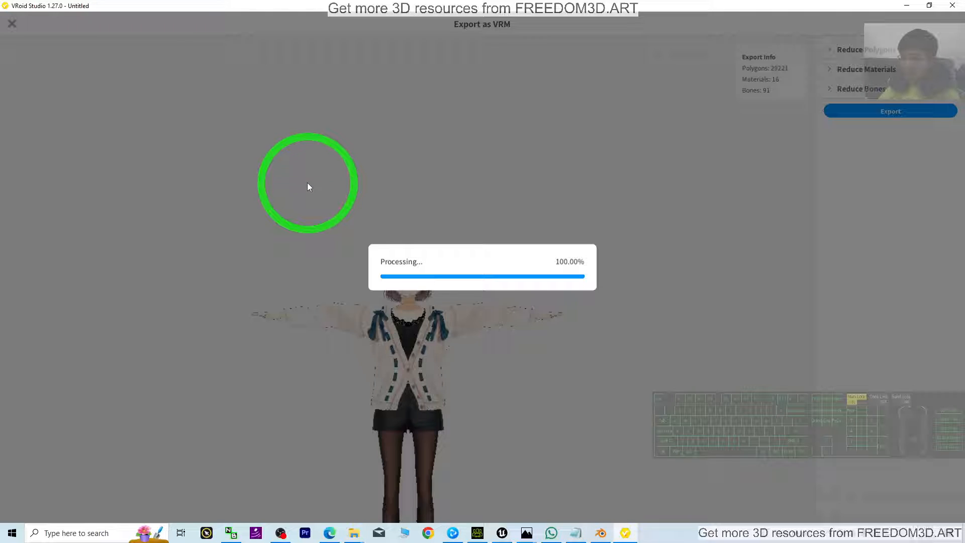
Step: Save the export as model.vrm on the desktop and check the file is there
left_click(890, 111)
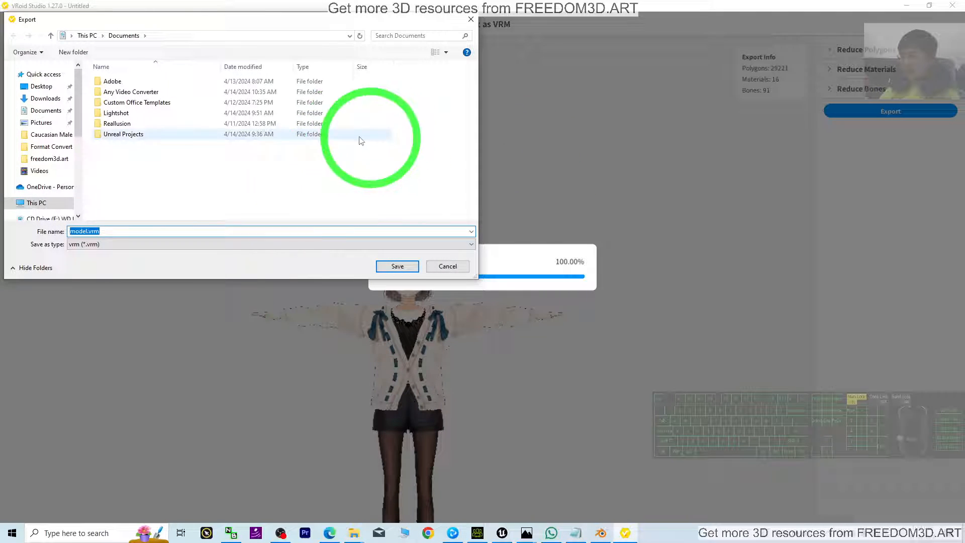
left_click(41, 86)
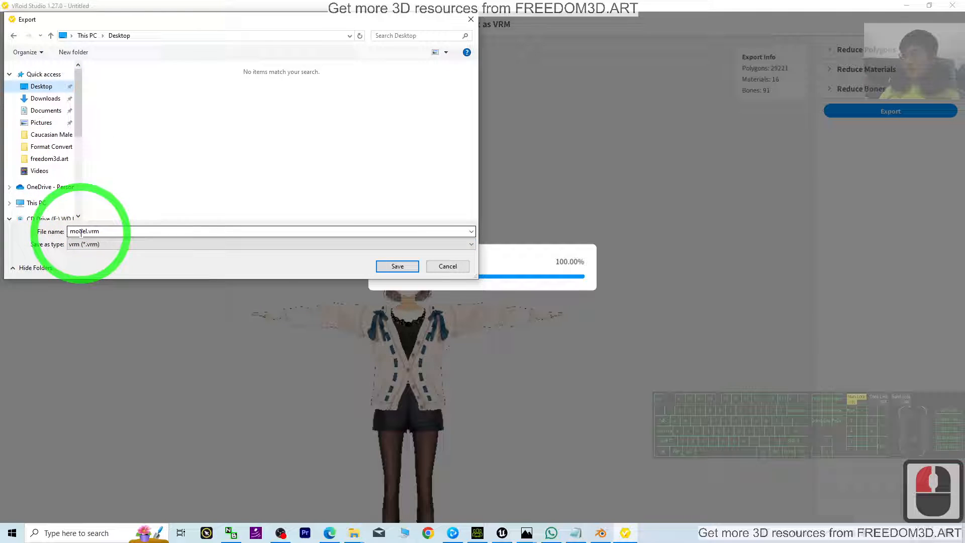
left_click(397, 266)
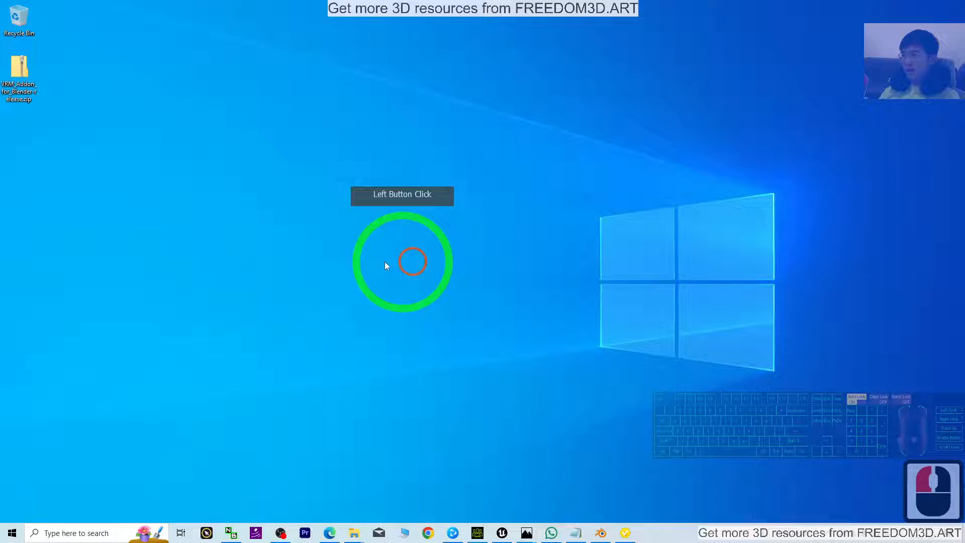
left_click(18, 120)
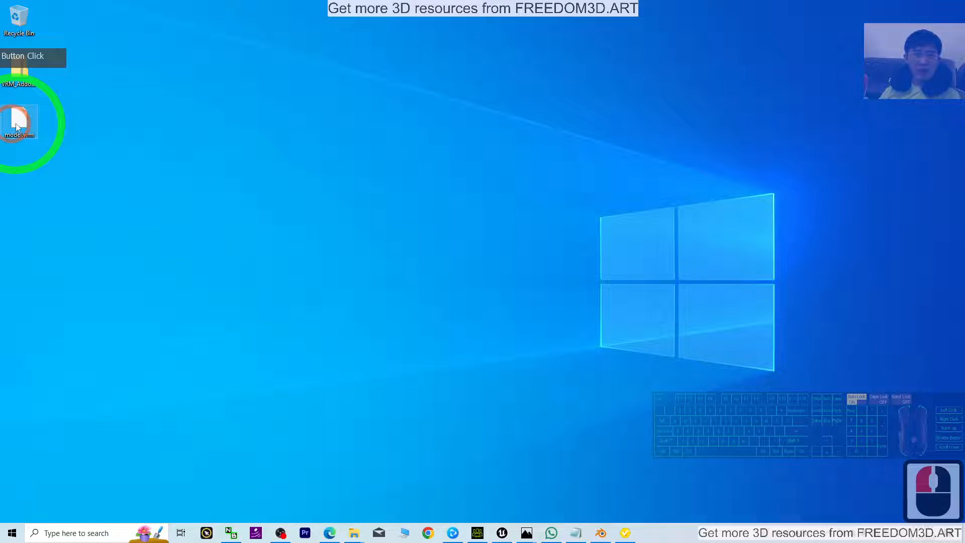
left_click(600, 533)
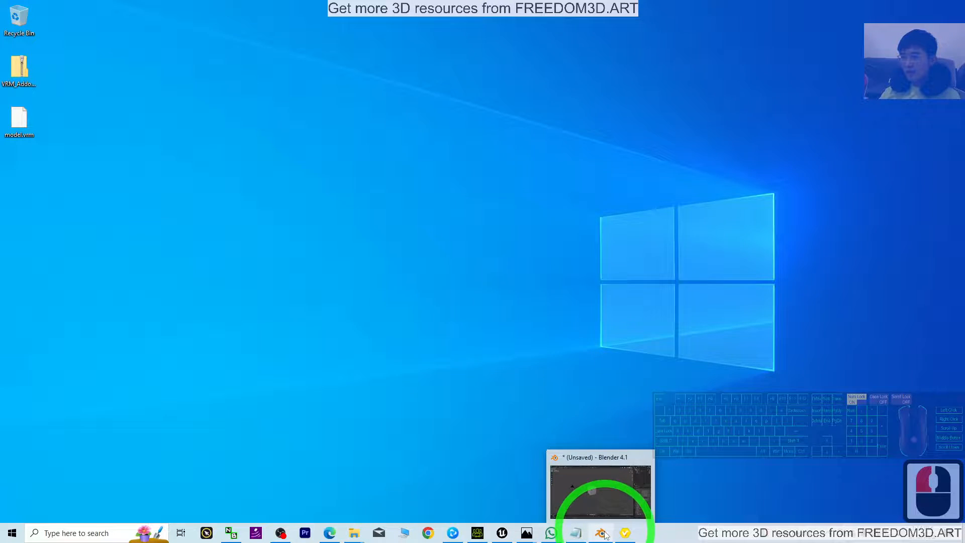
Step: Delete Blender's default camera, cube and light, then import model.vrm from the desktop
left_click(601, 533)
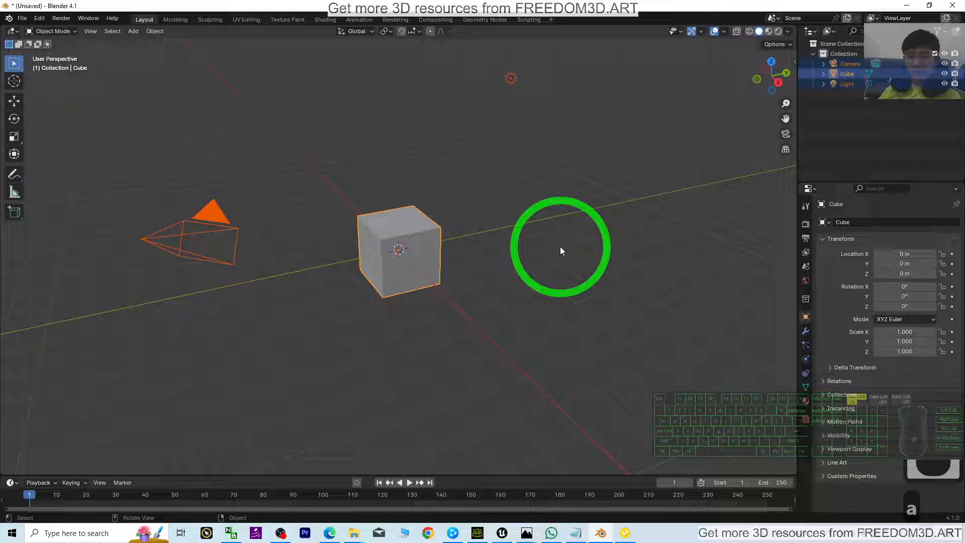
key("Delete")
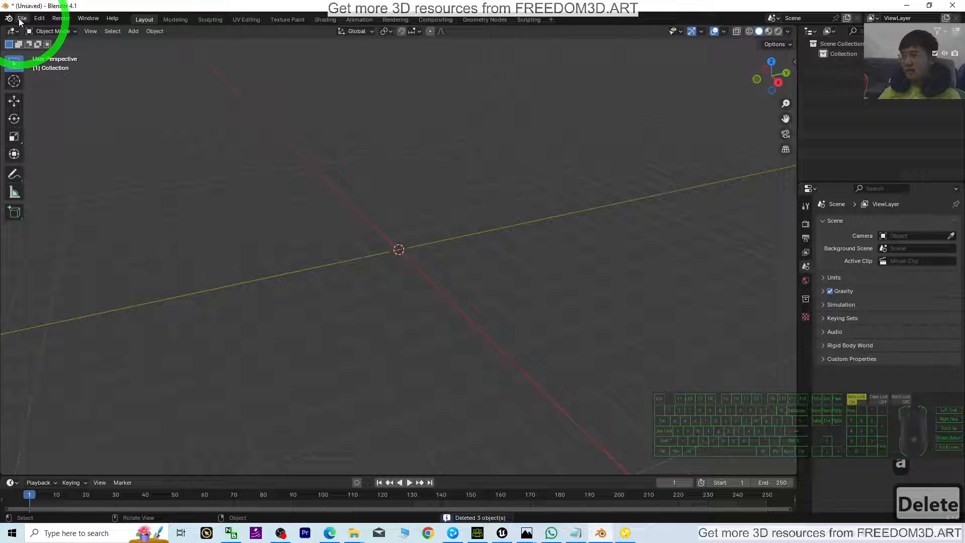
left_click(21, 19)
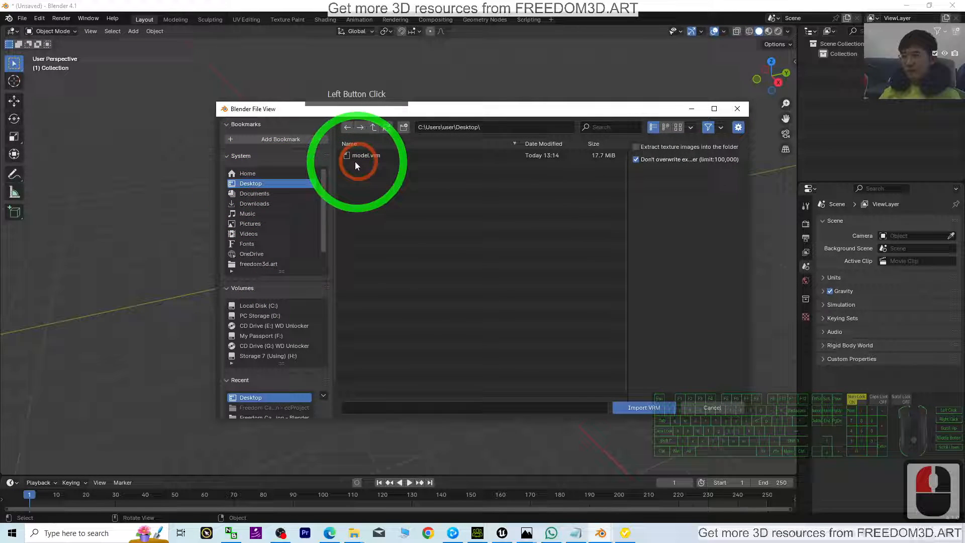
double_click(366, 155)
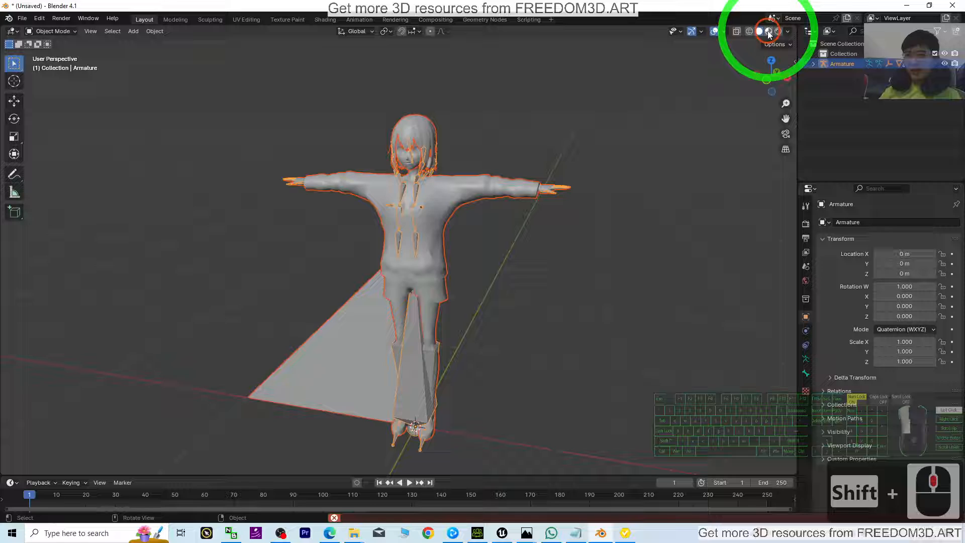
Step: Show the avatar textured, inspect the Face mesh's Fcl_ALL expression shape keys and select the armature
left_click(767, 31)
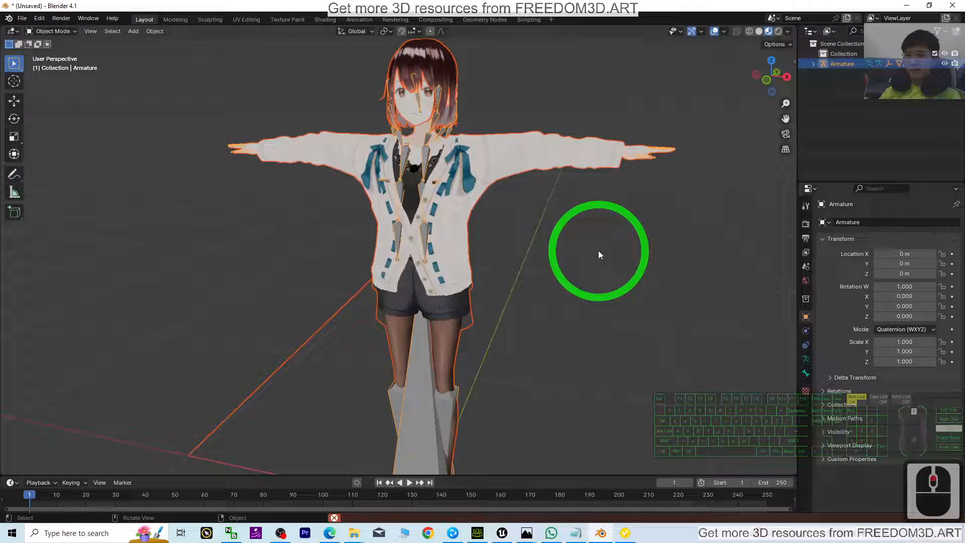
left_click(372, 345)
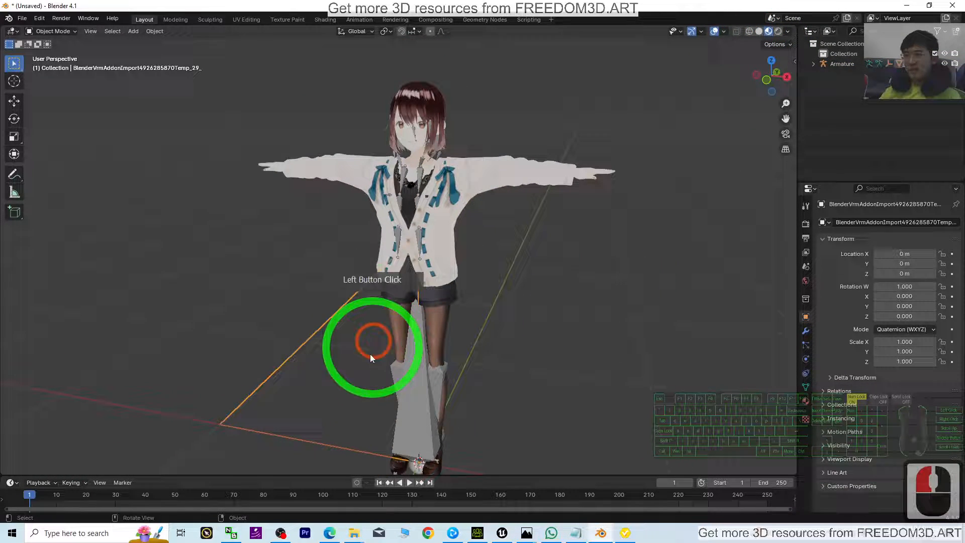
left_click(803, 63)
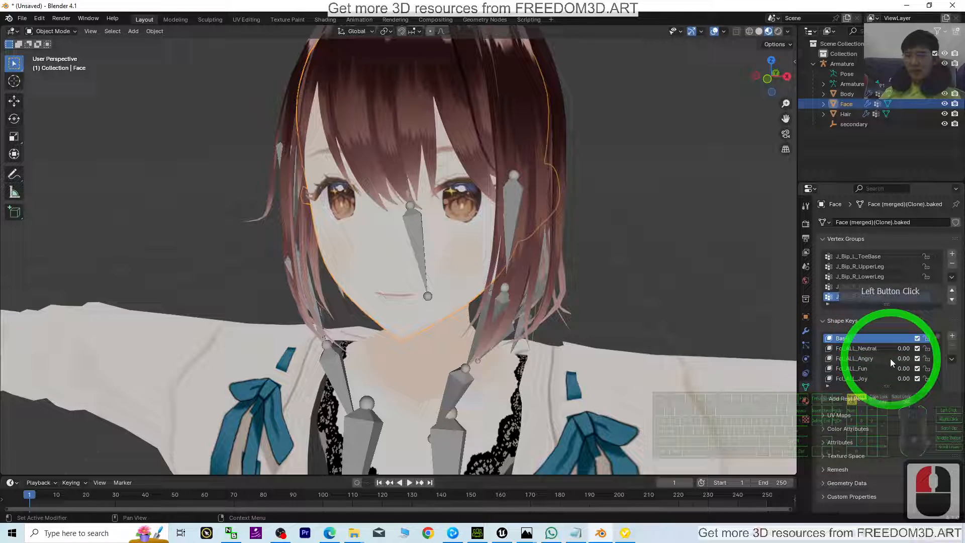
left_click(862, 295)
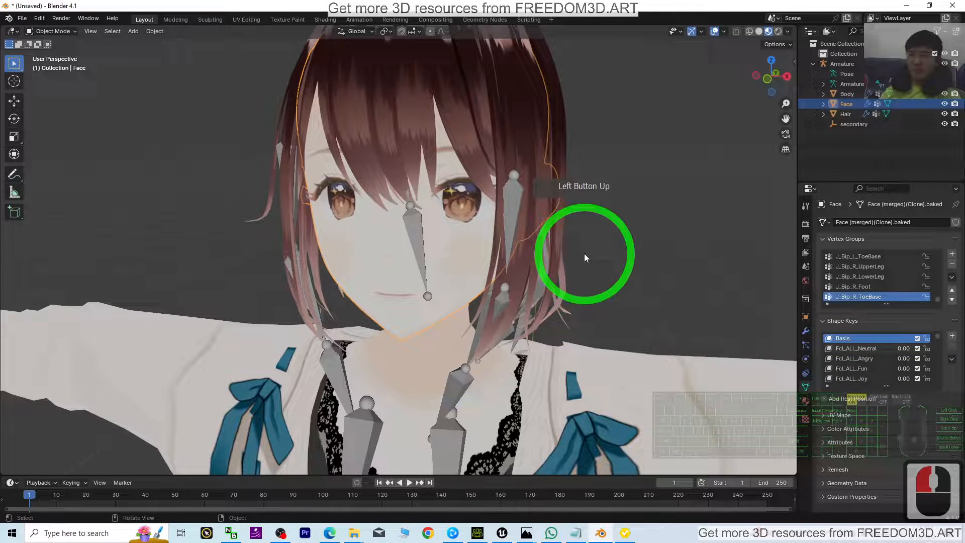
left_click(426, 311)
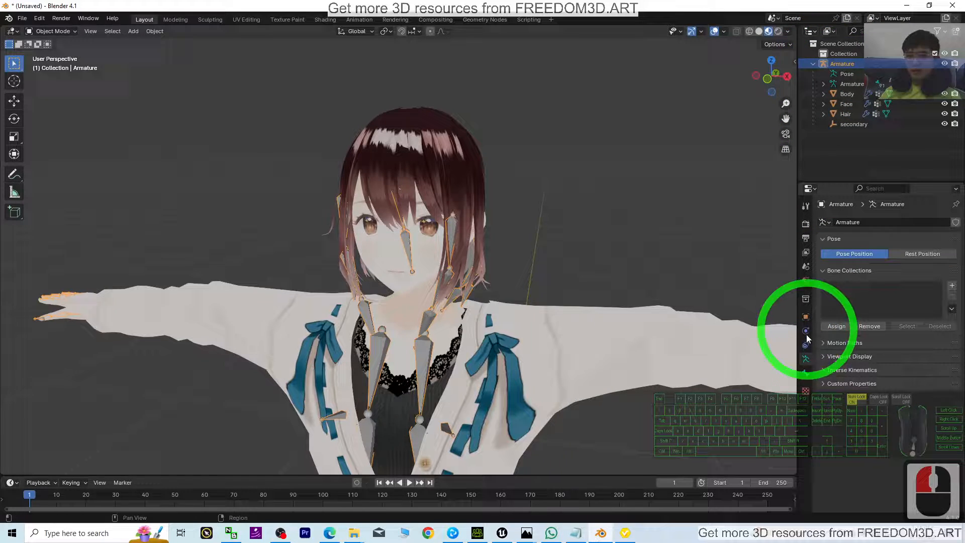
Step: Show the armature's Object Data Properties with the Viewport Display bone settings expanded
left_click(827, 345)
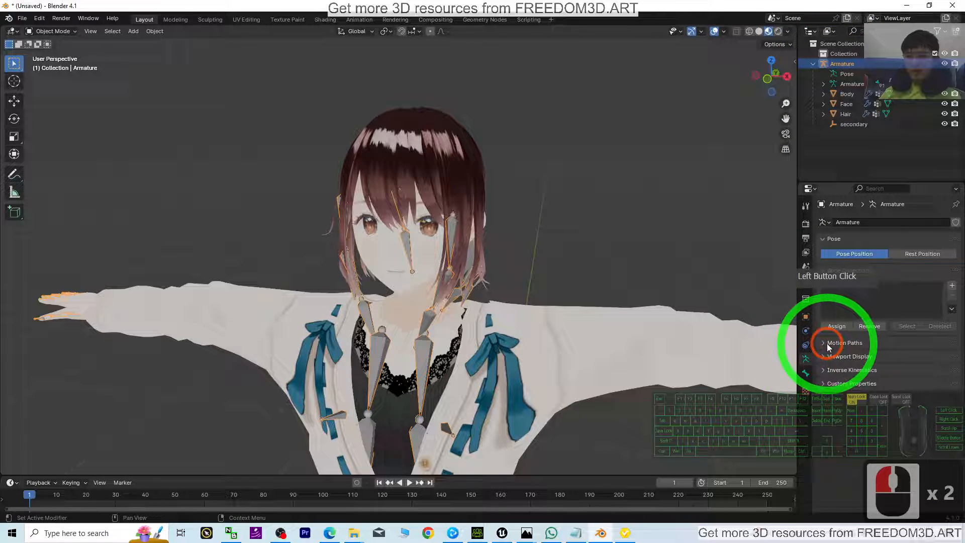
left_click(824, 356)
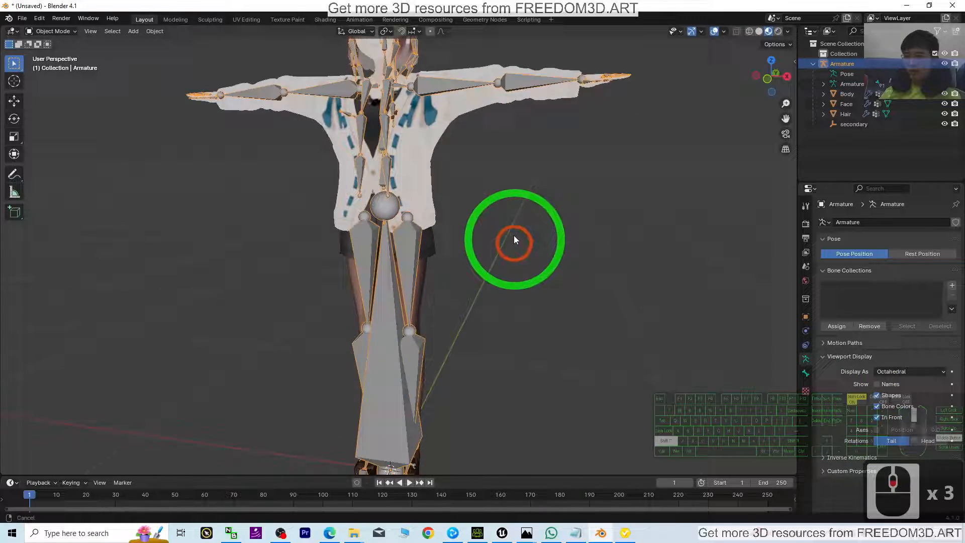
left_click_drag(515, 239, 111, 51)
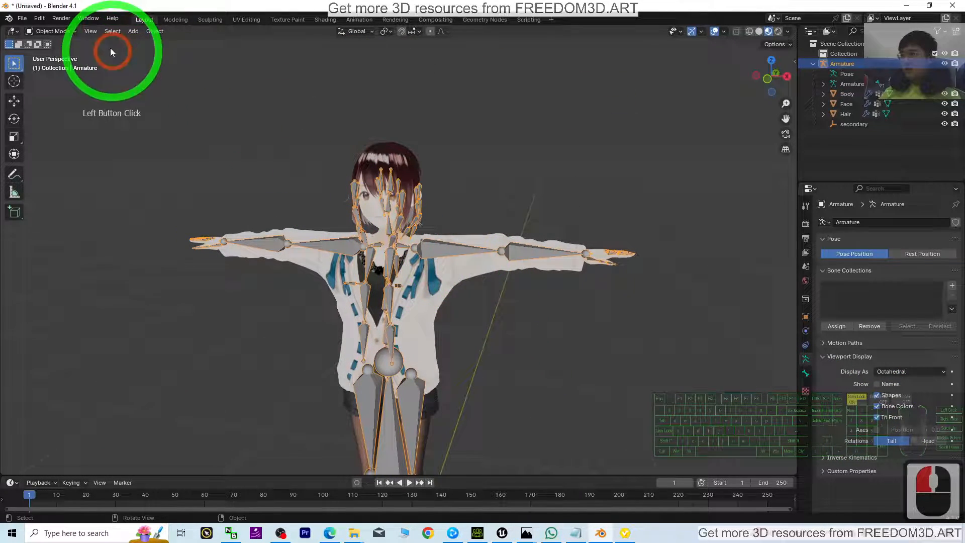
Step: Switch the armature to Pose Mode and select the left upper arm bone
left_click(434, 251)
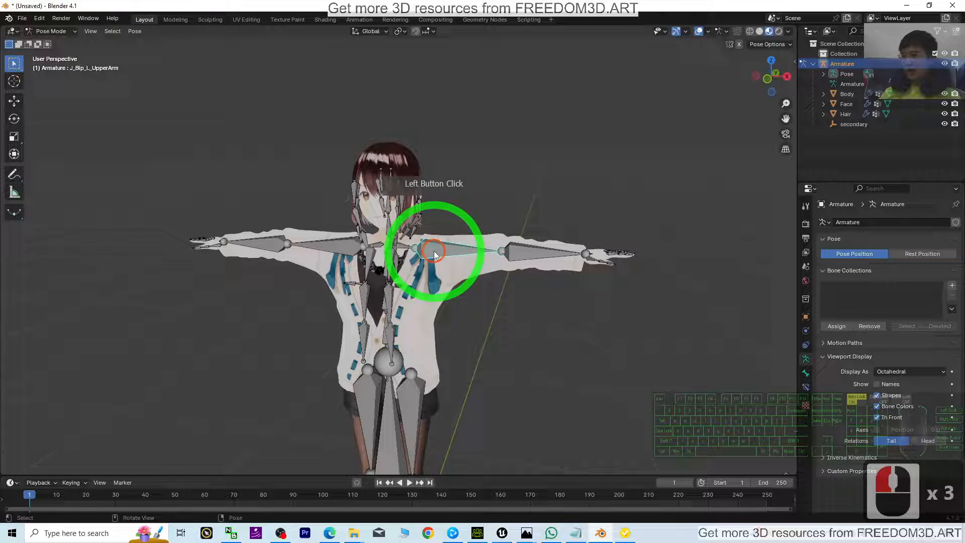
left_click(13, 118)
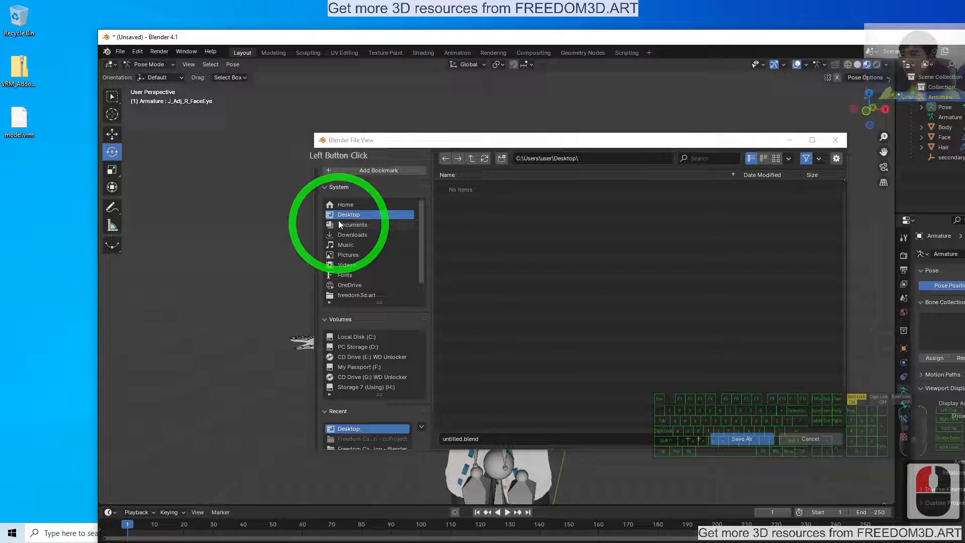
Step: Save the avatar scene as model.blend on the Desktop
left_click(460, 439)
type("mode")
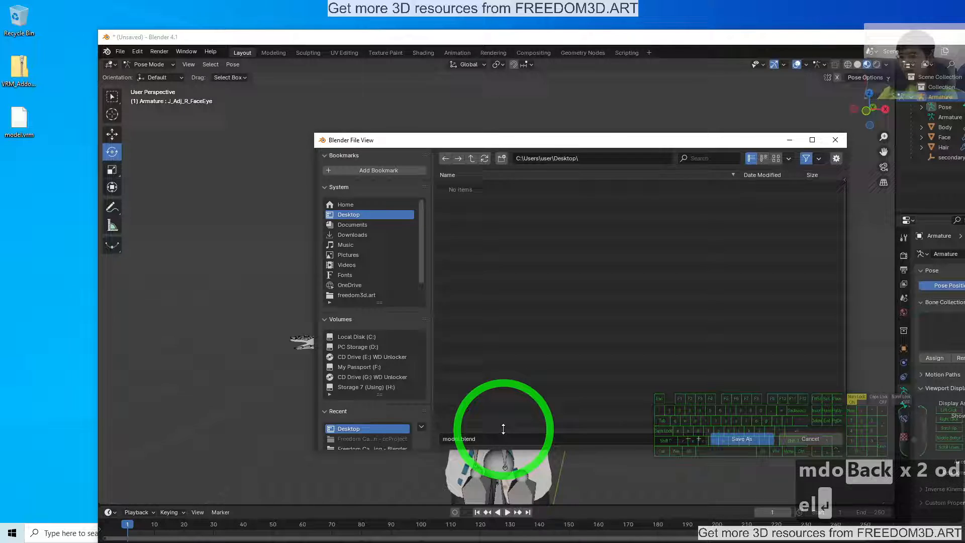
left_click(741, 440)
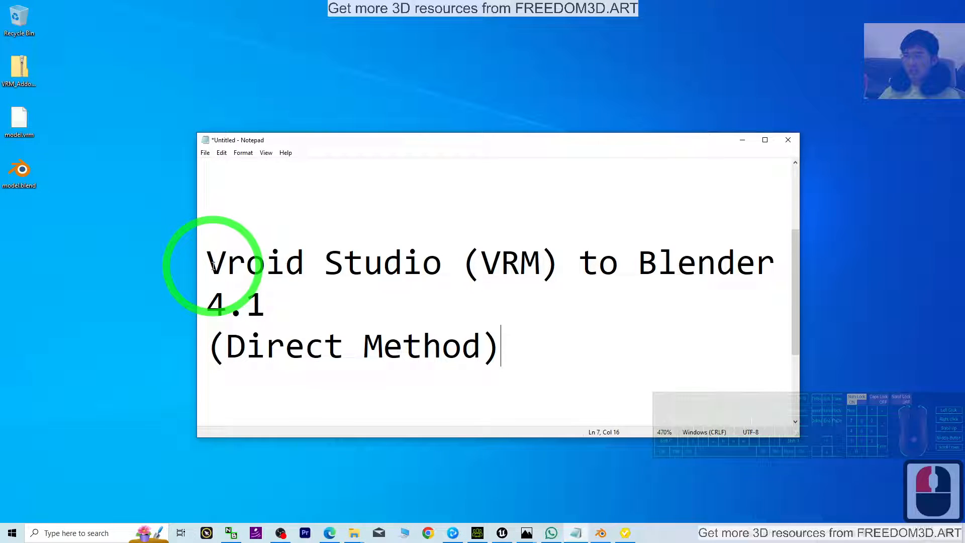
Step: Write a new line reading FBX (embeded texture) in the note
left_click_drag(407, 263, 539, 263)
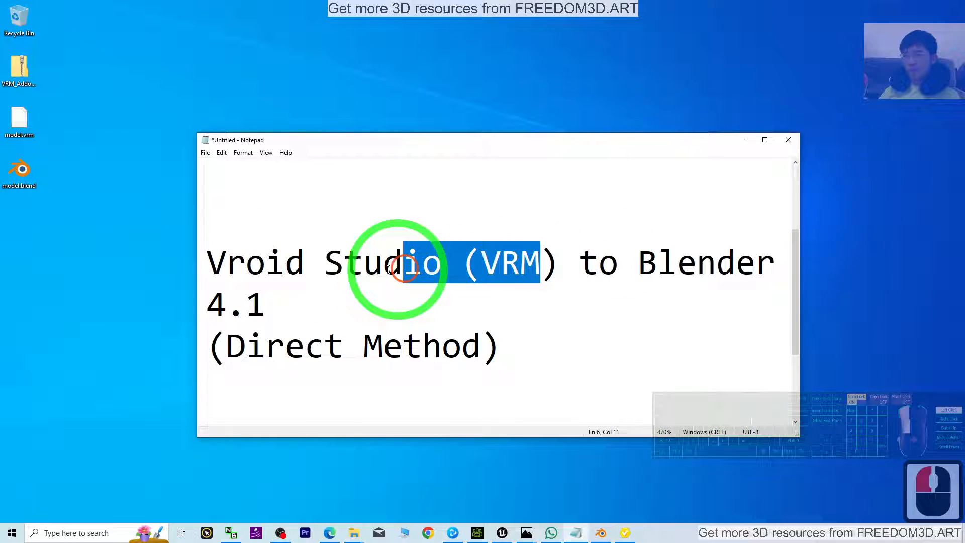
double_click(278, 346)
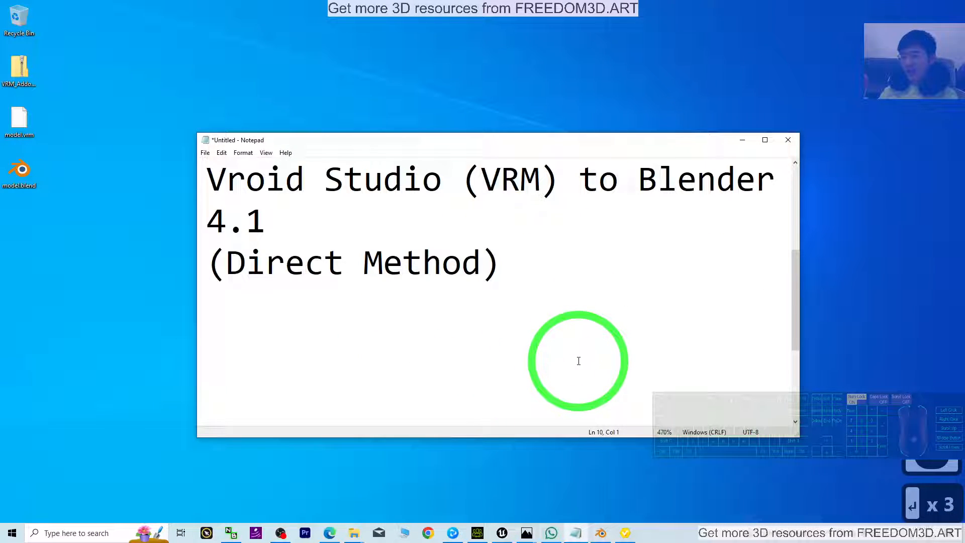
type("FBX")
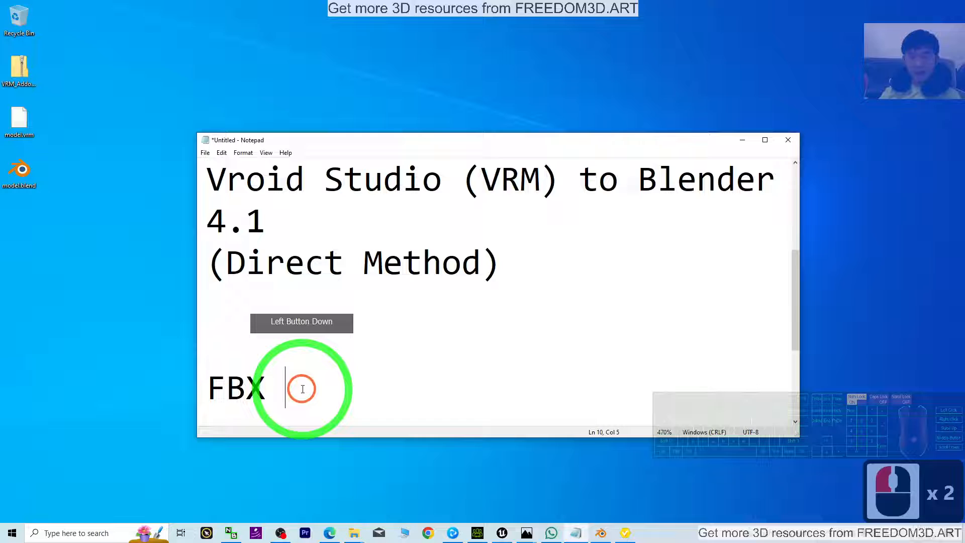
type("(emb")
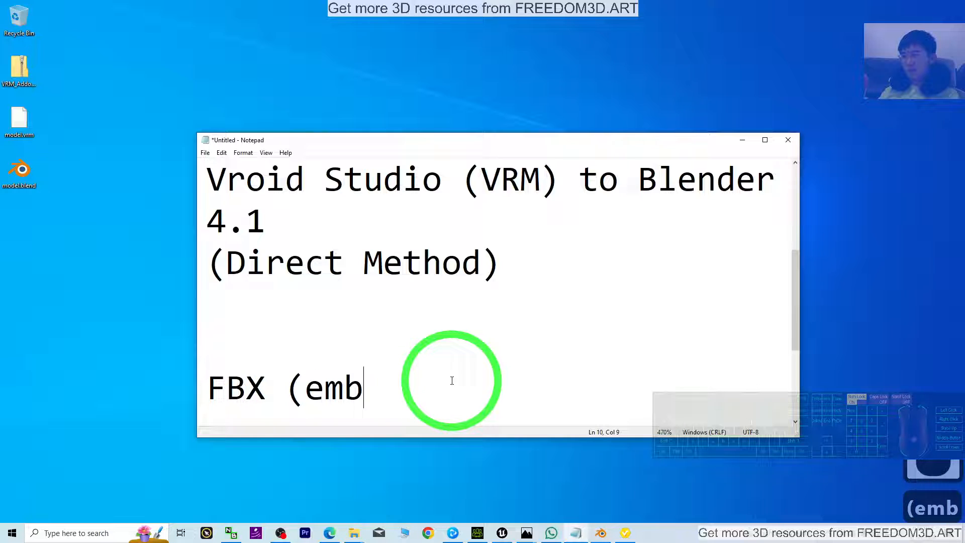
type("edded texture")
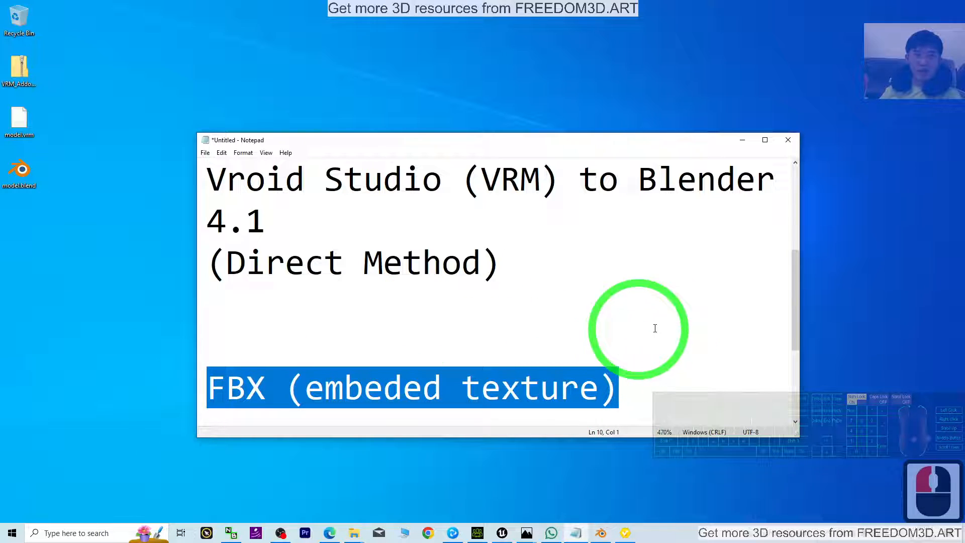
Step: Paste it over the title ending so it reads Vroid Studio (VRM) to FBX (embeded texture)
left_click(246, 386)
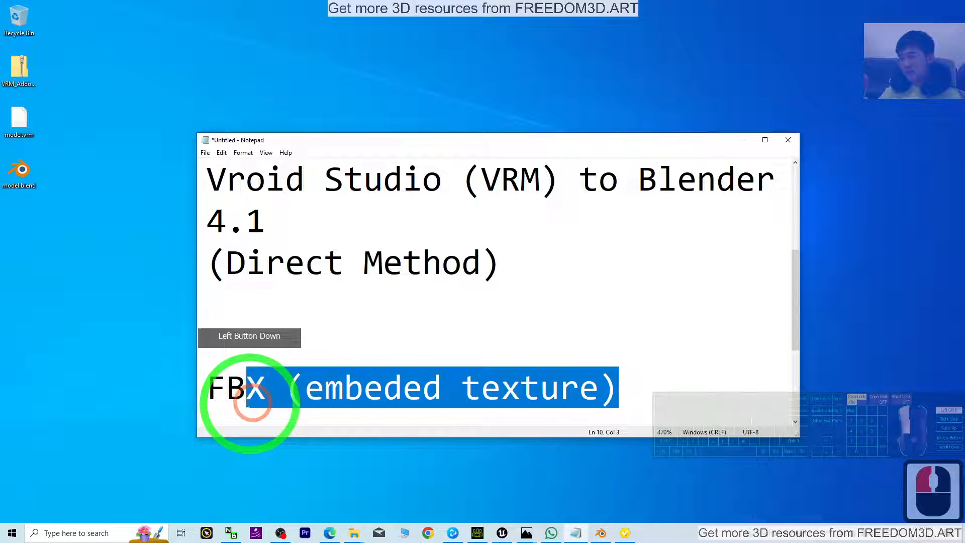
left_click(607, 179)
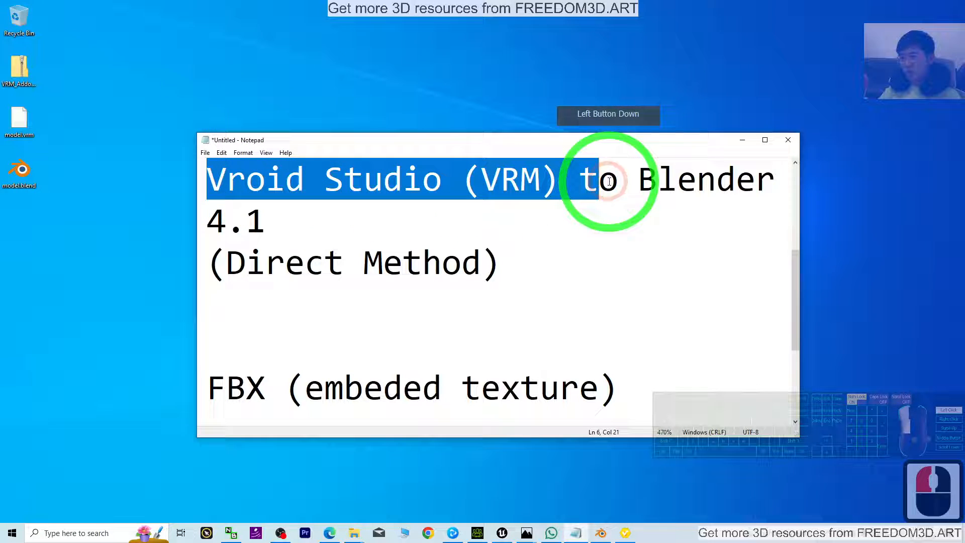
key("ctrl+v")
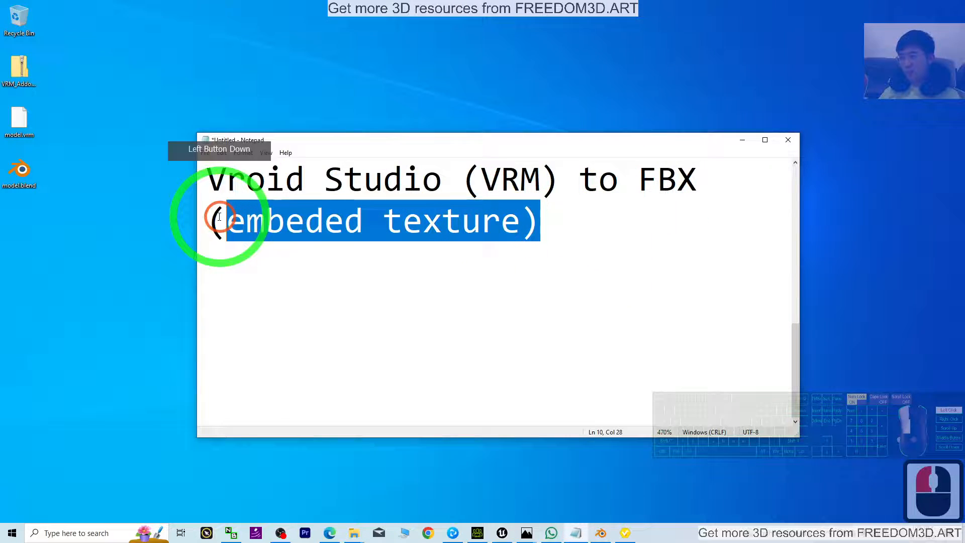
Step: Revert the title to the Blender 4.1 (Direct Method) wording and bring VRoid Studio back to the front
left_click(585, 252)
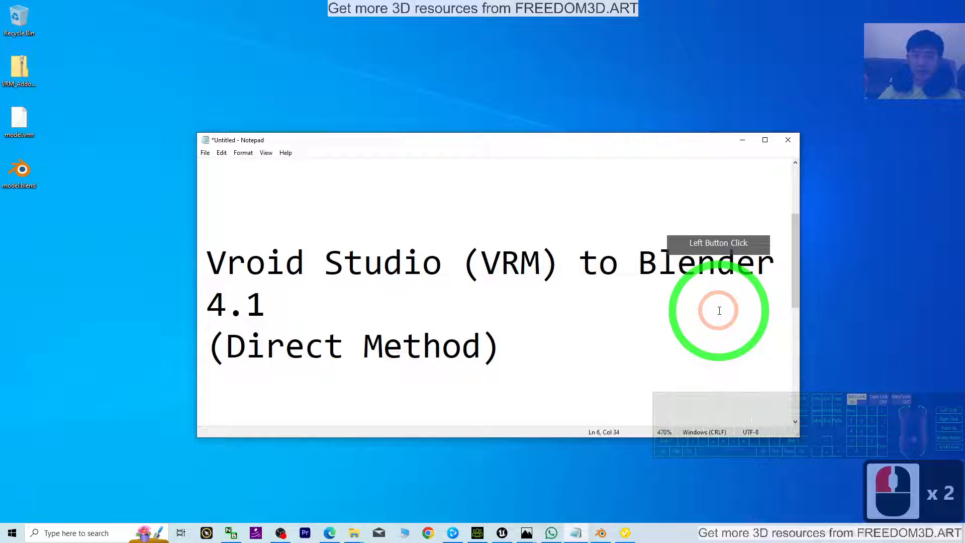
left_click(719, 311)
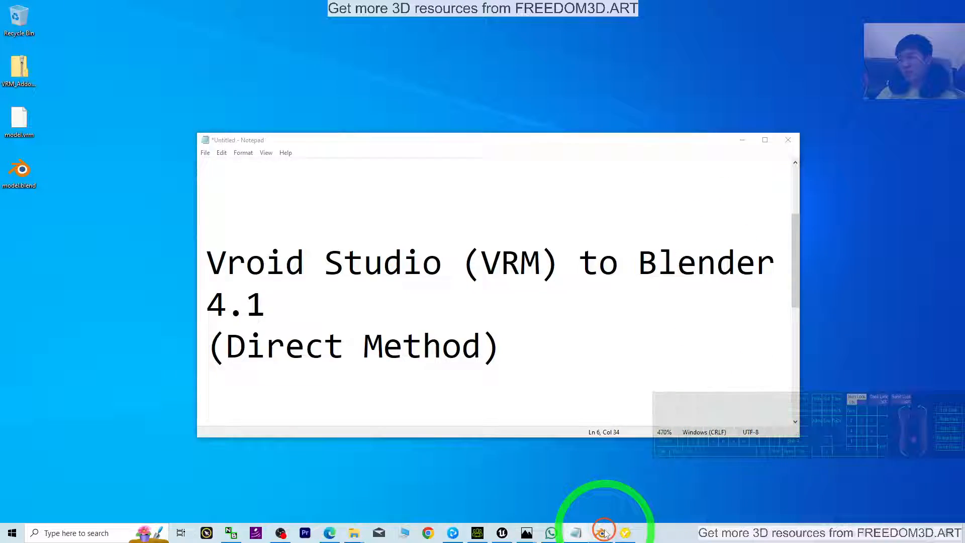
left_click(624, 533)
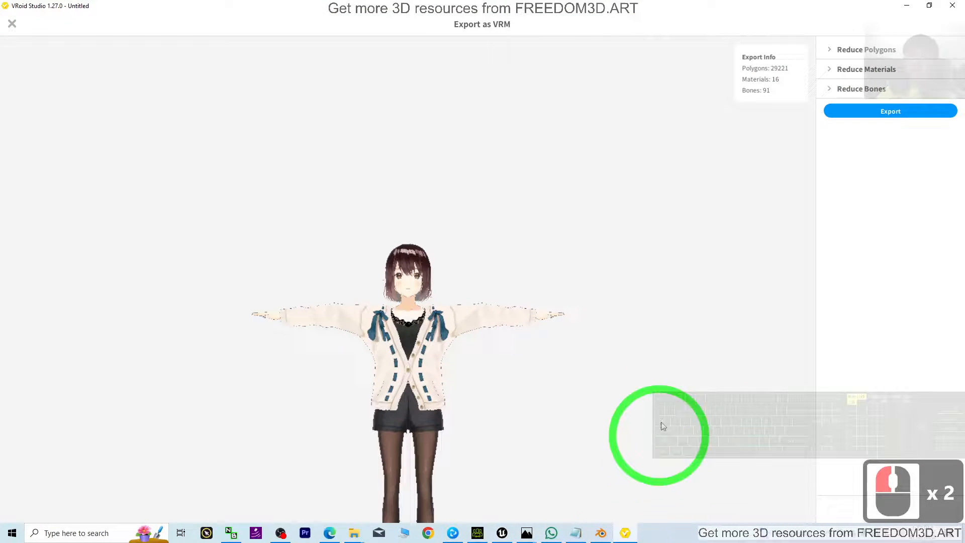